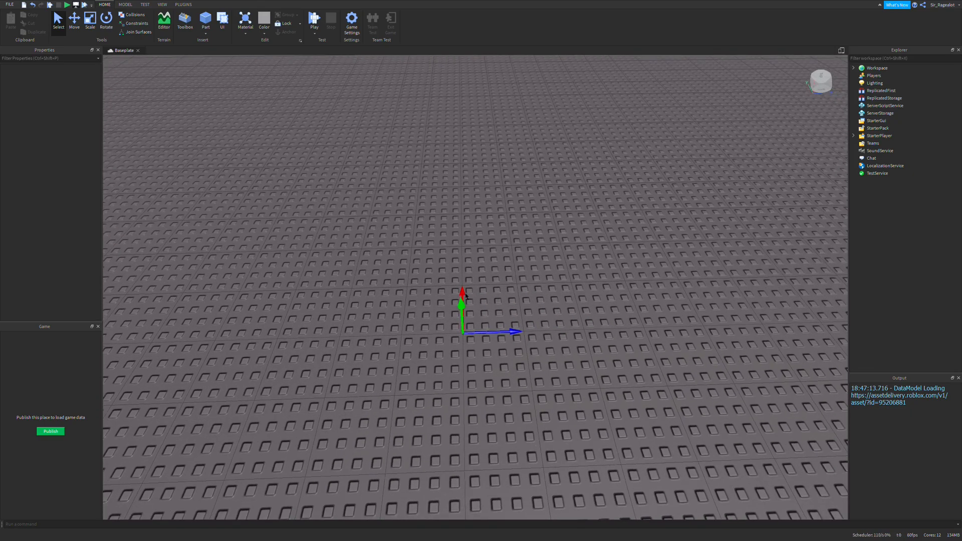
{"action": "mouse_move", "coordinate": [480, 312]}
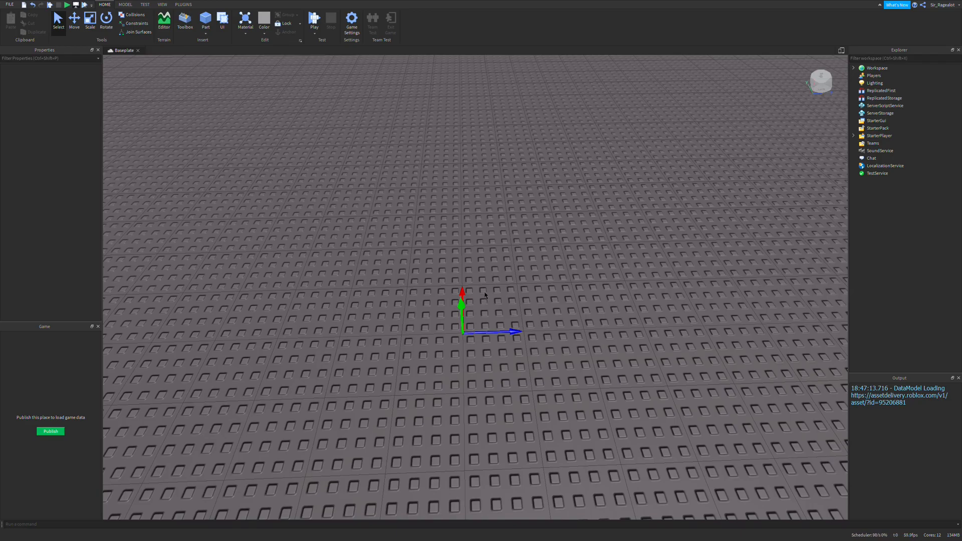
Step: Insert a Script under ServerScriptService and begin local dataStoreService = game:GetService("Data…
{"action": "key", "text": "ctrl+alt+r"}
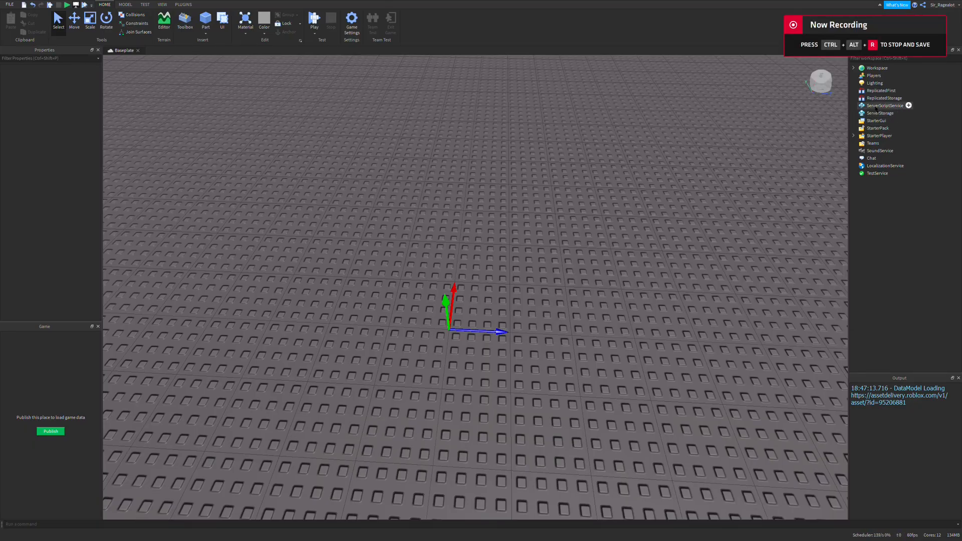
{"action": "left_click", "coordinate": [903, 105]}
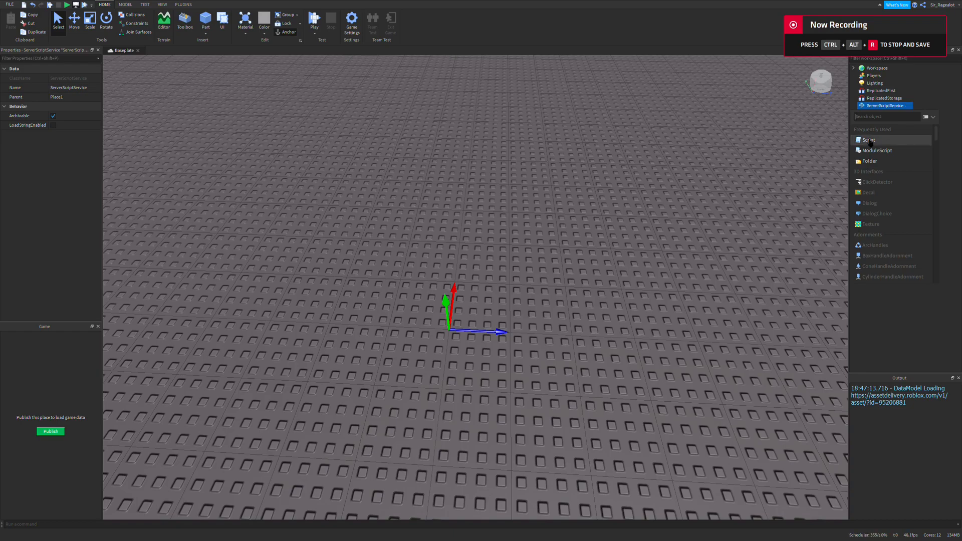
{"action": "left_click", "coordinate": [868, 139]}
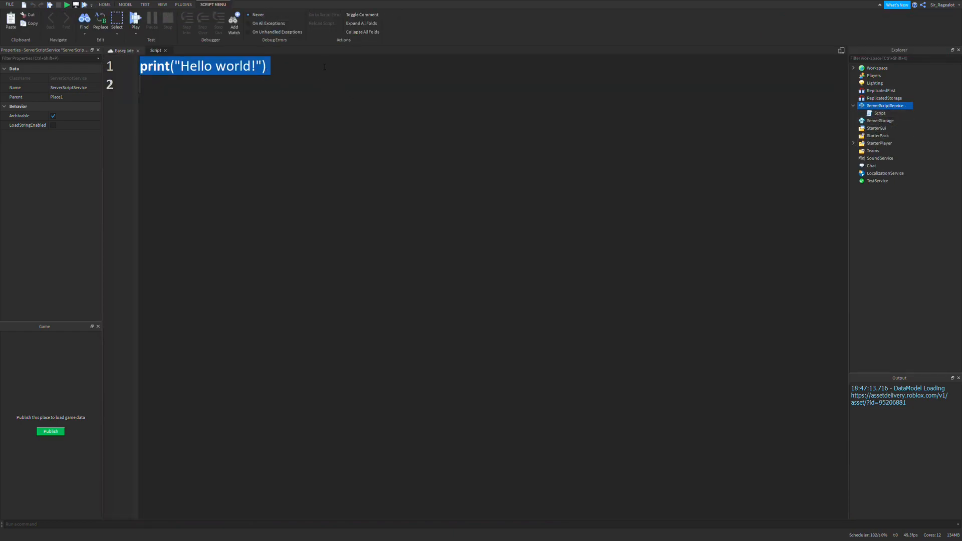
{"action": "type", "text": "local dataST"}
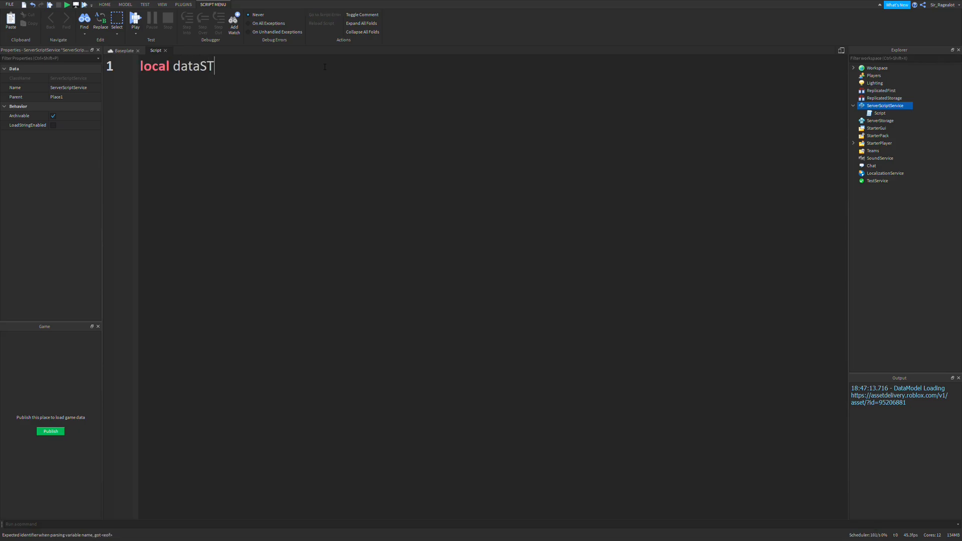
{"action": "type", "text": "oreService = game:GetService"}
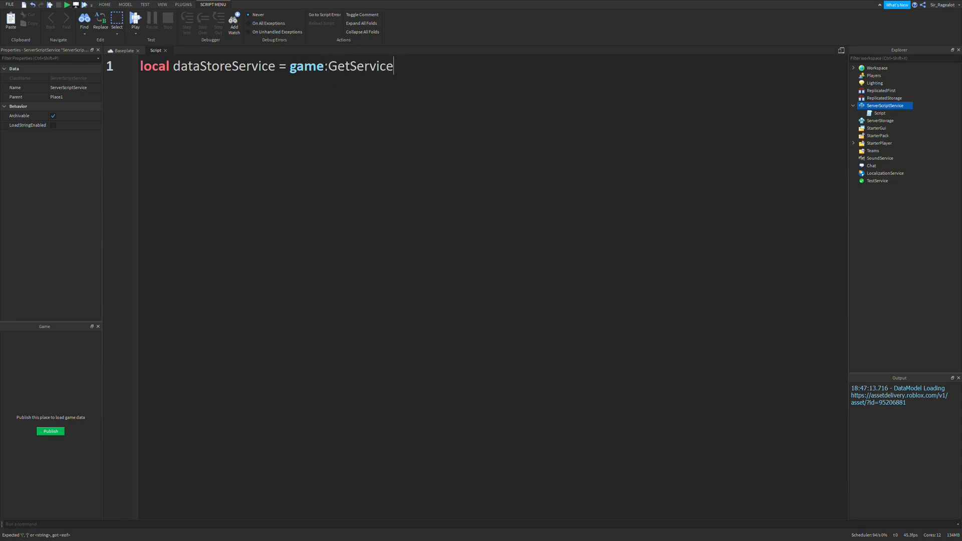
{"action": "type", "text": "(\"Data\")"}
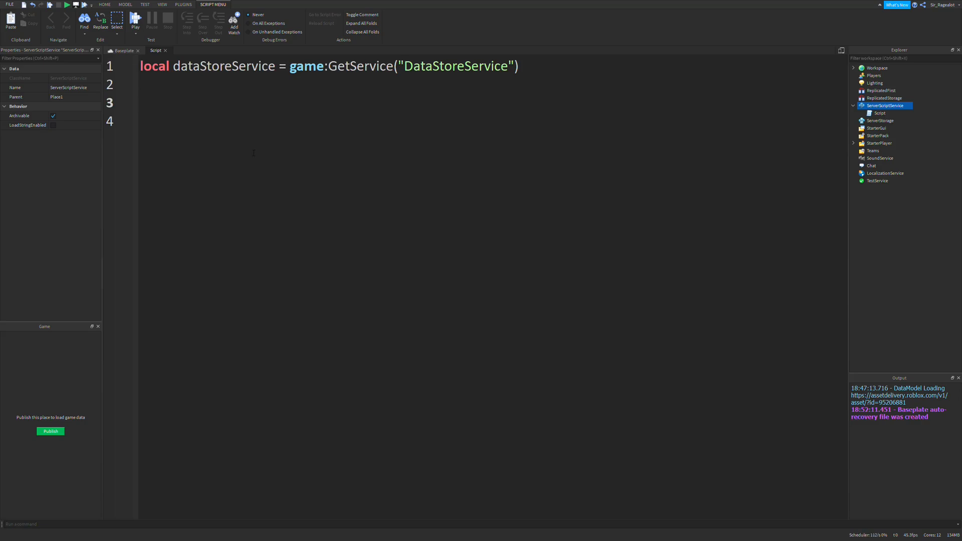
Step: Declare local coinStore = dataStoreService:GetDataStore("") with the store name left empty
{"action": "type", "text": "local"}
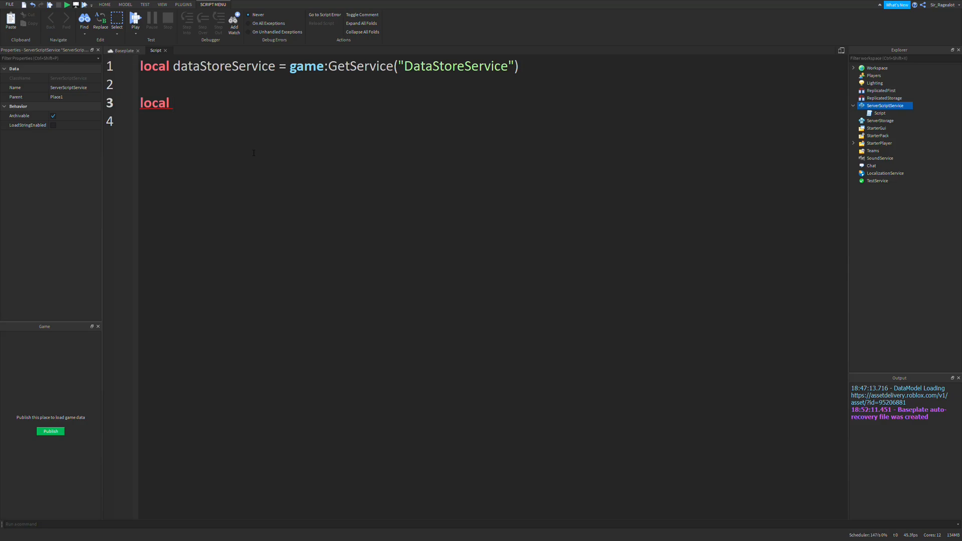
{"action": "type", "text": "coin"}
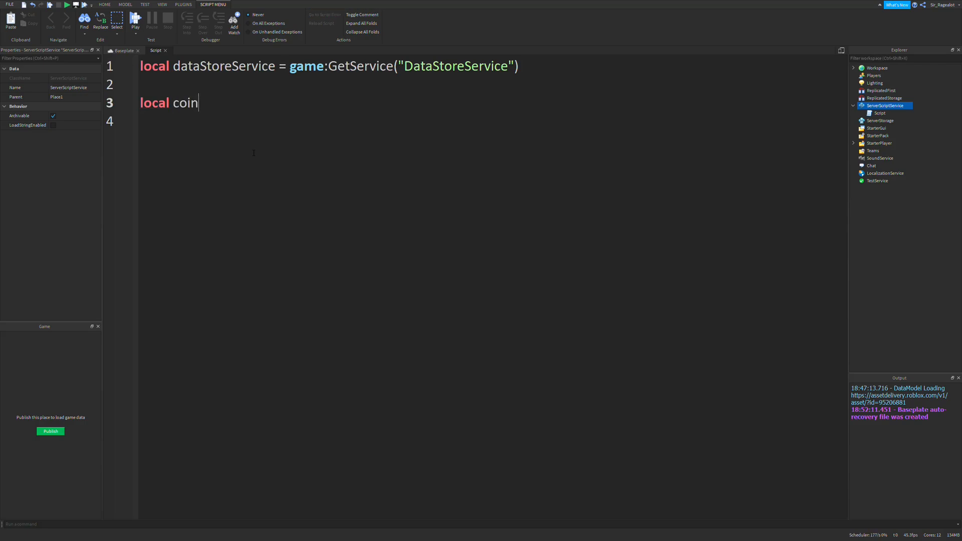
{"action": "type", "text": "Store = dat"}
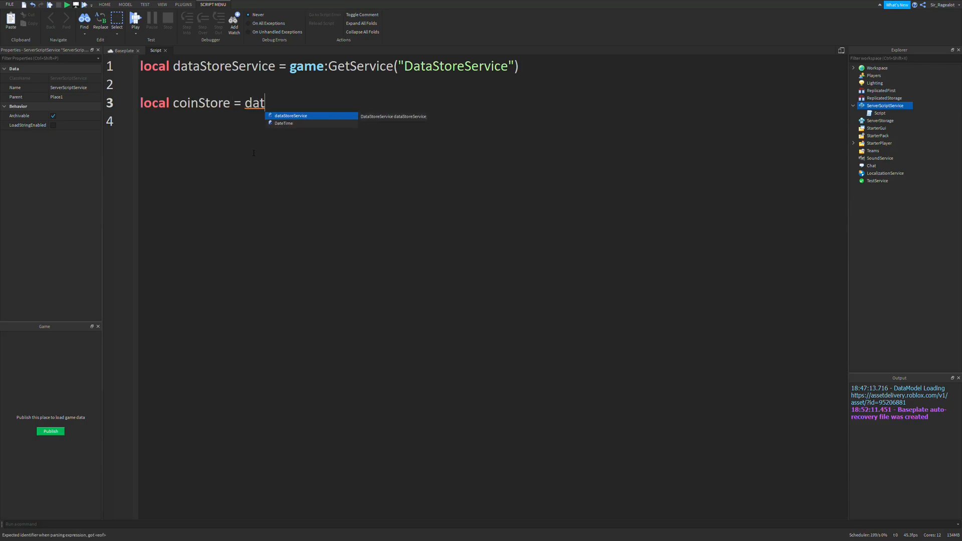
{"action": "key", "text": "Tab"}
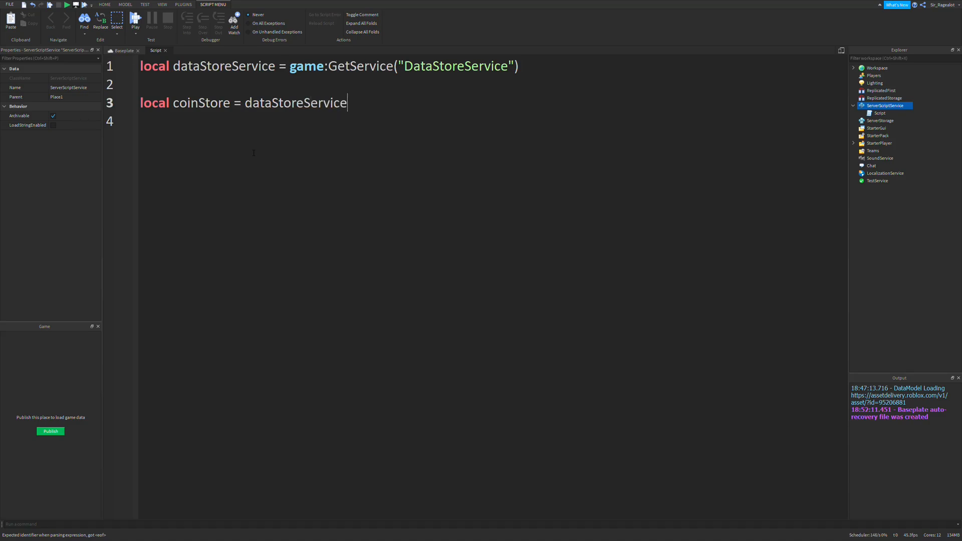
{"action": "type", "text": ":GetDataStore(\""}
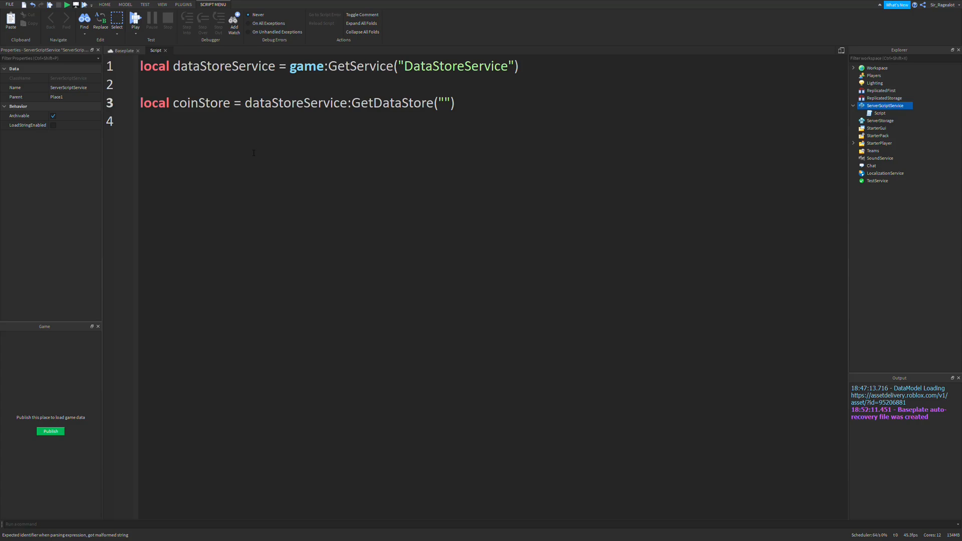
{"action": "mouse_move", "coordinate": [460, 179]}
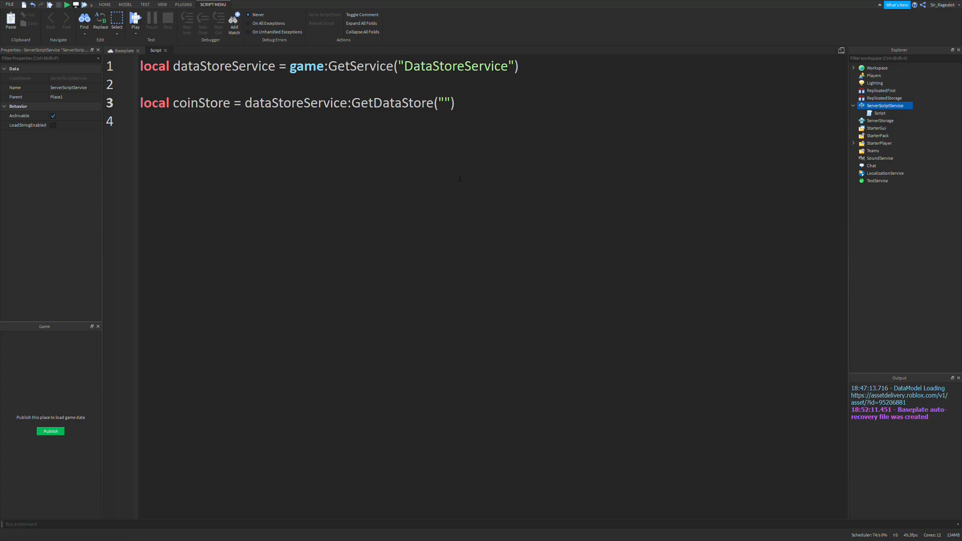
{"action": "left_click", "coordinate": [444, 102]}
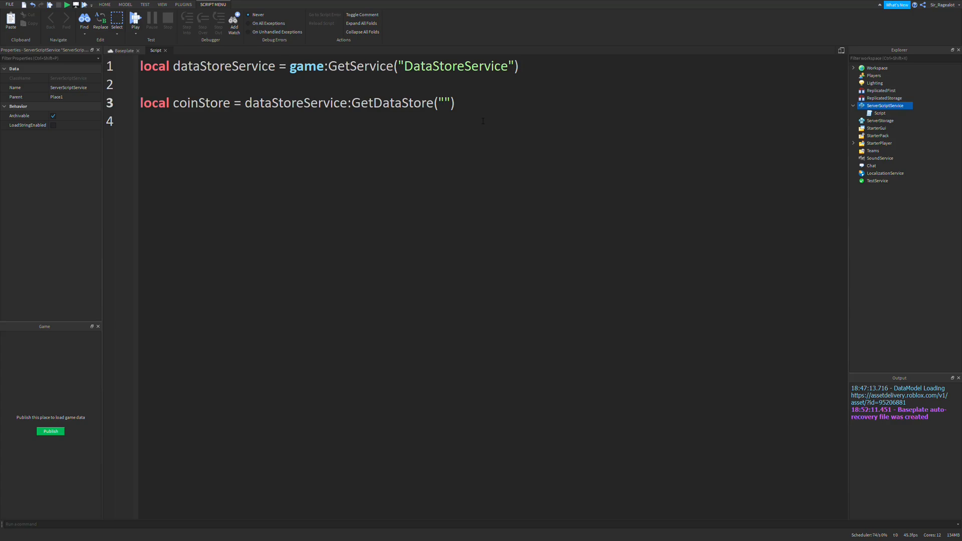
Step: Try store names CoinData, PlayerData and a Tools scope inside GetDataStore, then clear them
{"action": "type", "text": "CoinData"}
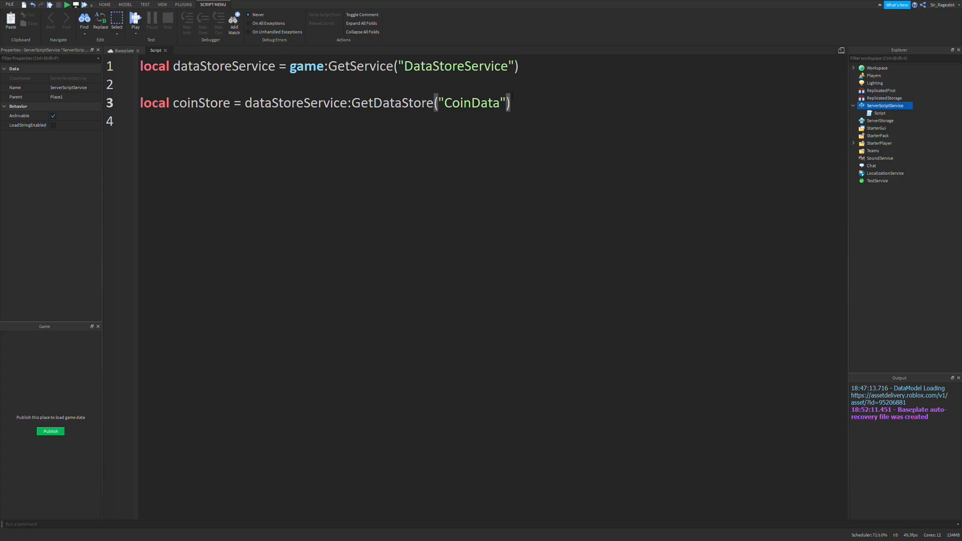
{"action": "type", "text": ","}
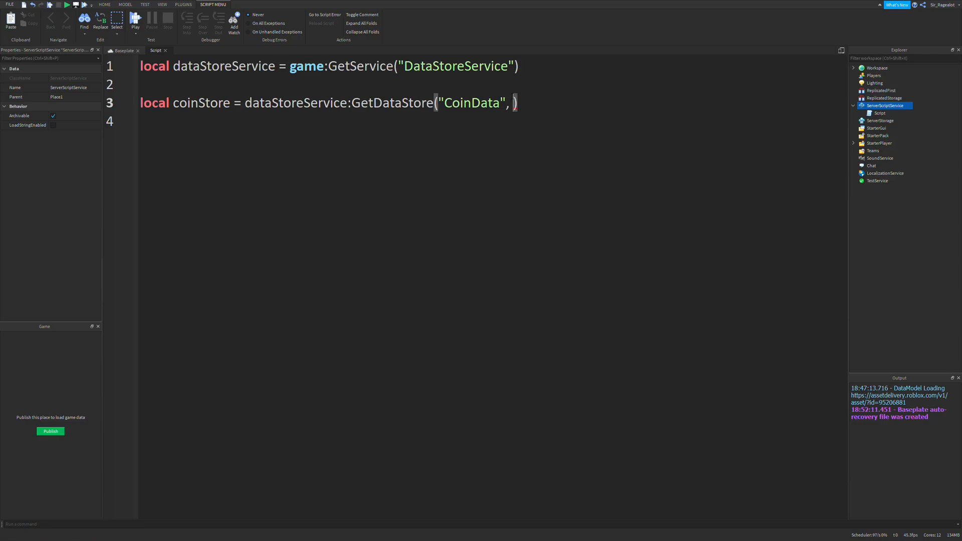
{"action": "key", "text": "backspace"}
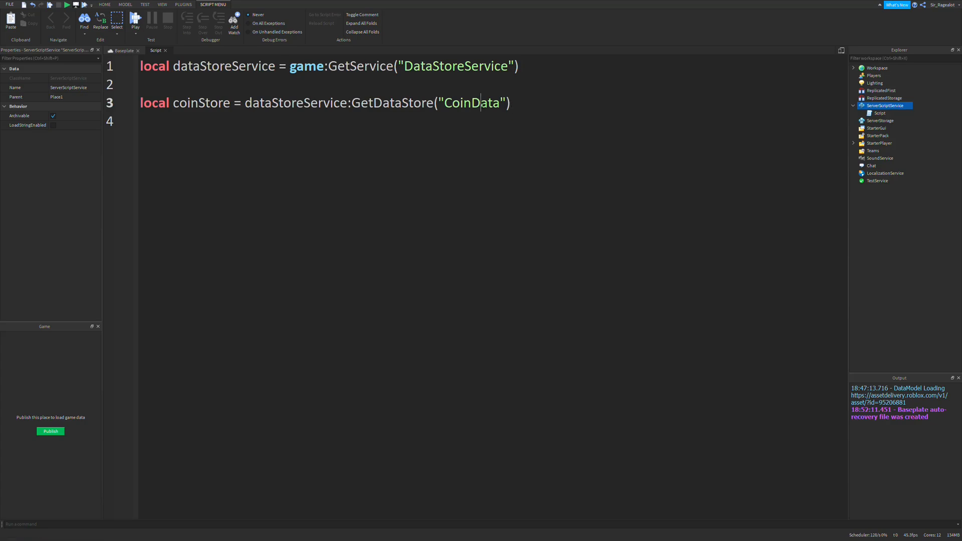
{"action": "type", "text": "P"}
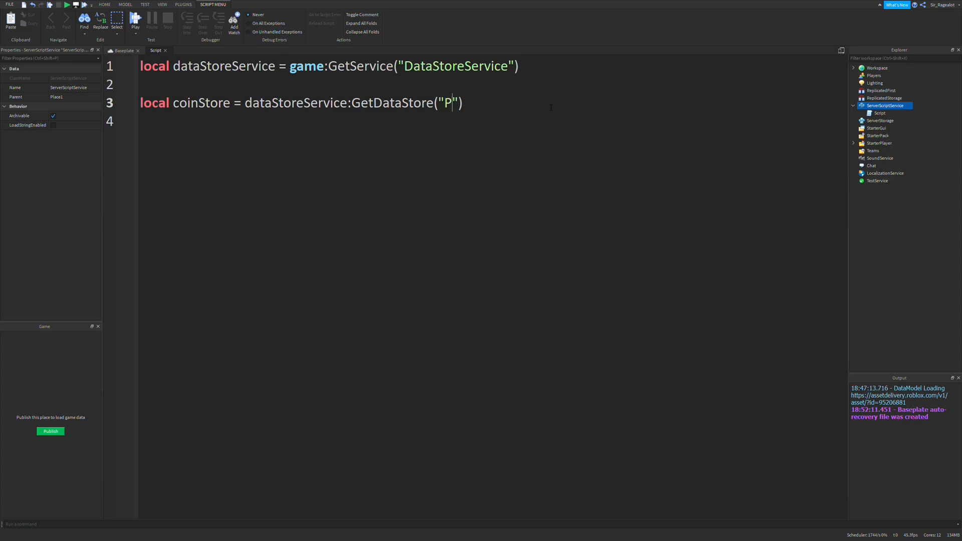
{"action": "type", "text": "layerData"}
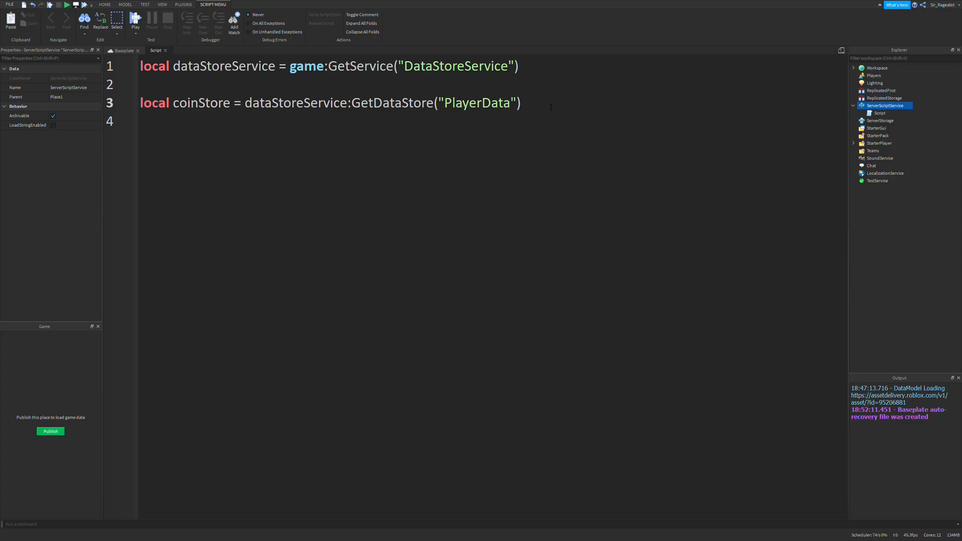
{"action": "type", "text": ", \"\""}
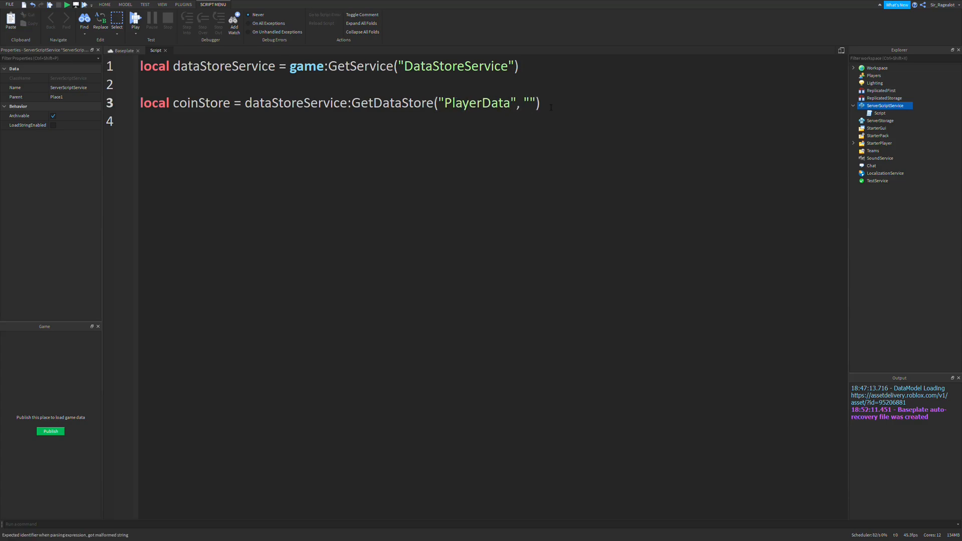
{"action": "type", "text": "Inventory"}
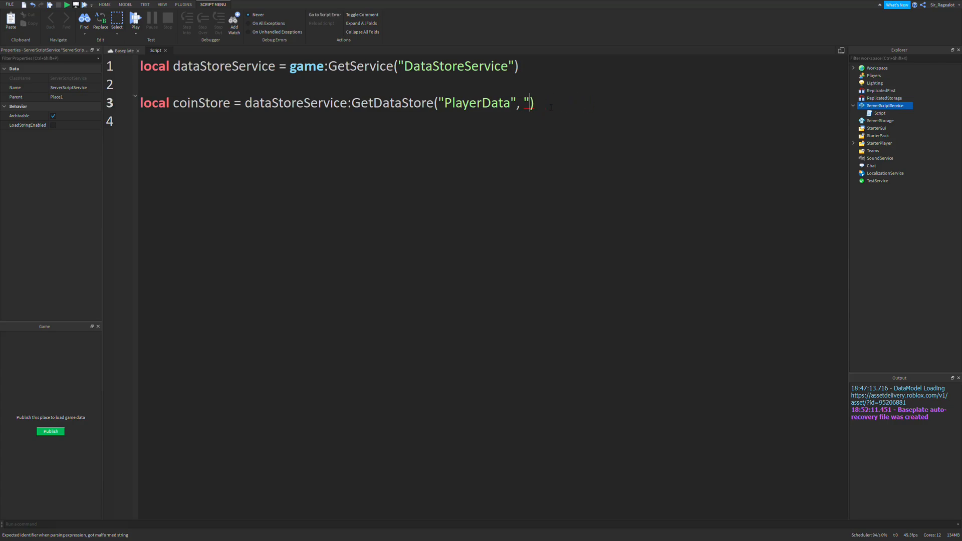
{"action": "type", "text": "Tools\""}
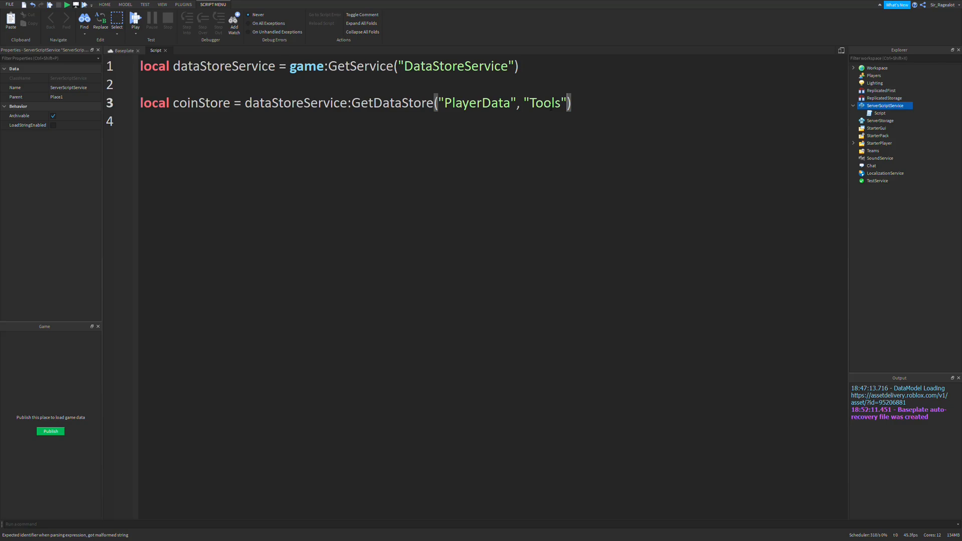
{"action": "key", "text": "BackSpace"}
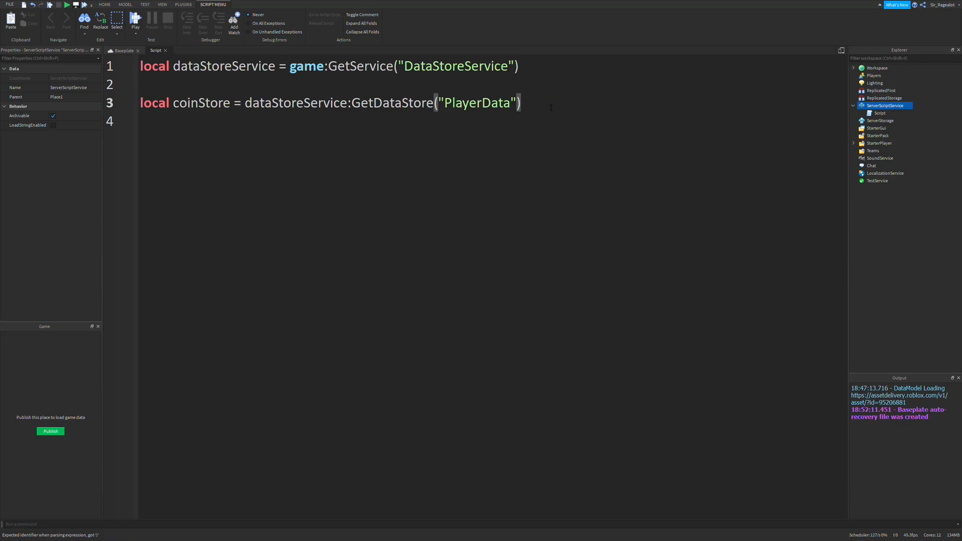
{"action": "key", "text": "BackSpace"}
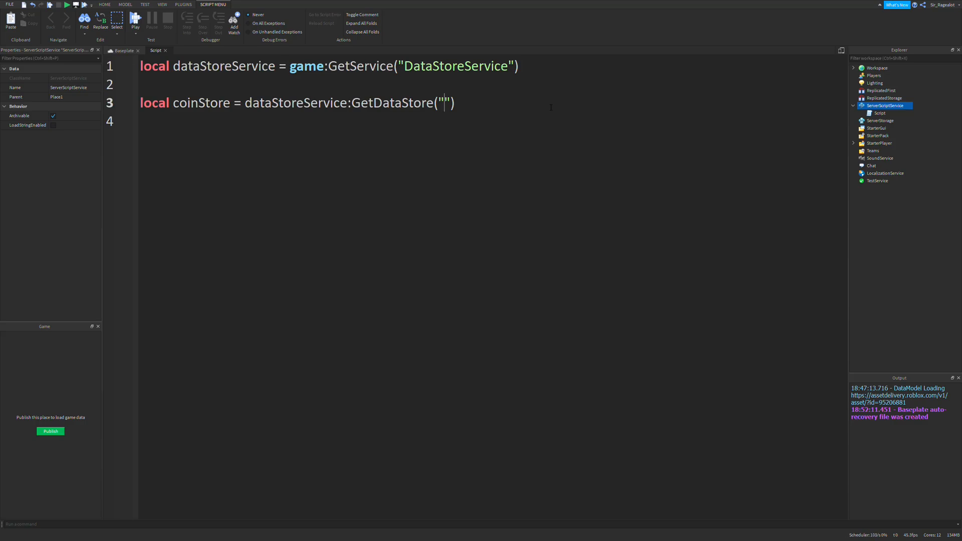
Step: Settle the data store name as "CoinData"
{"action": "type", "text": "C"}
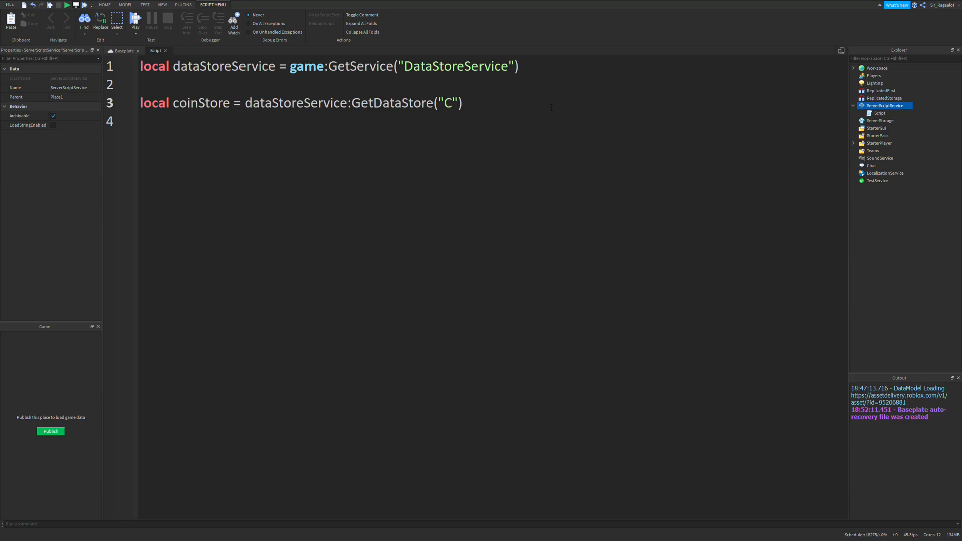
{"action": "type", "text": "oin"}
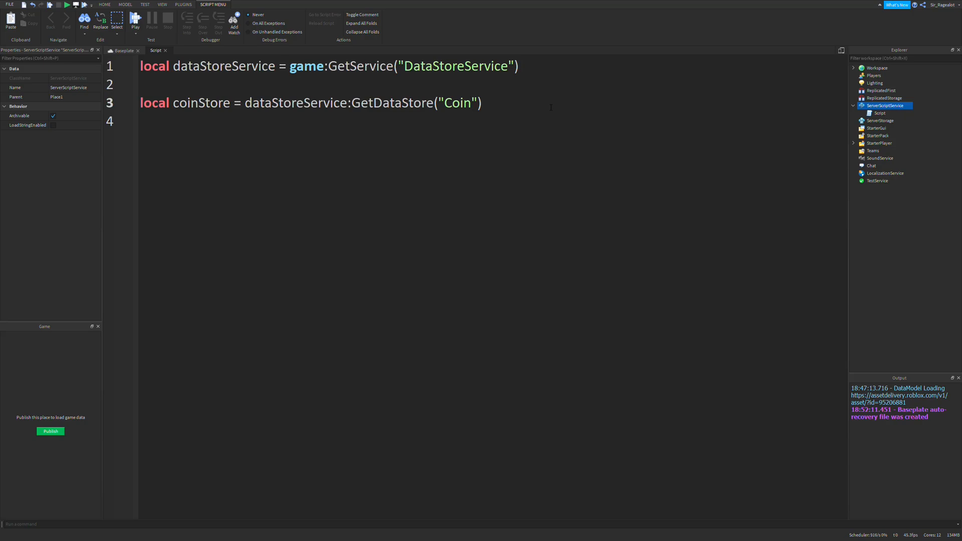
{"action": "type", "text": "Data"}
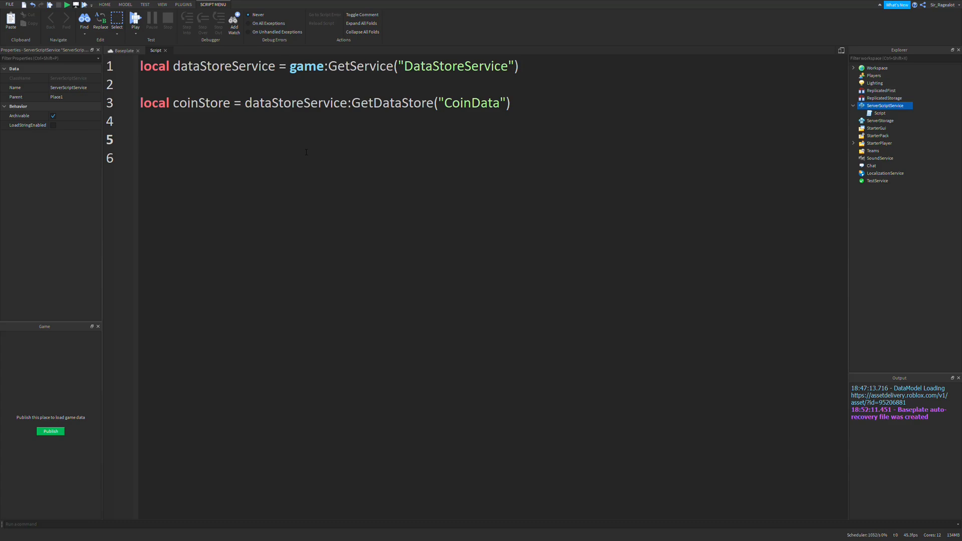
Step: Start a local key = "Player_" .. line and then erase it again
{"action": "type", "text": "local"}
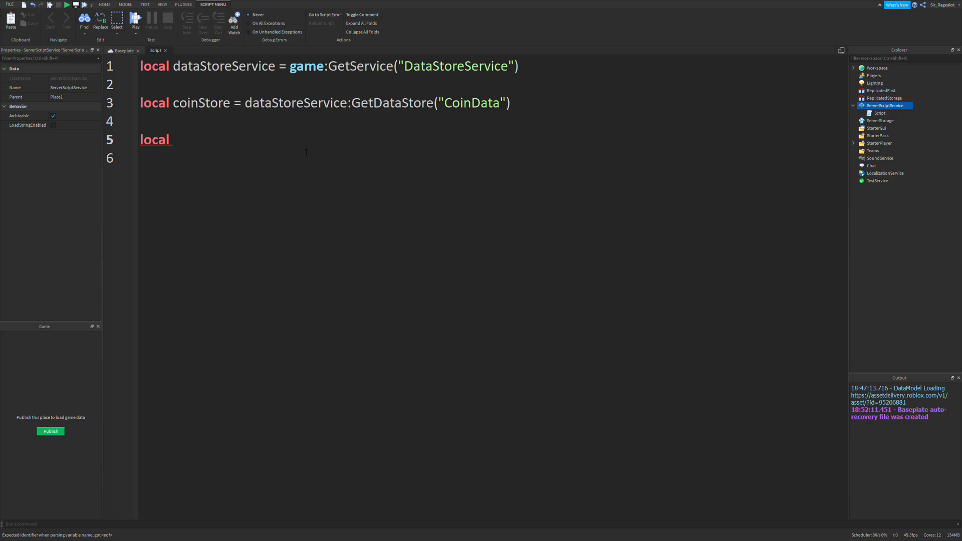
{"action": "type", "text": "key ="}
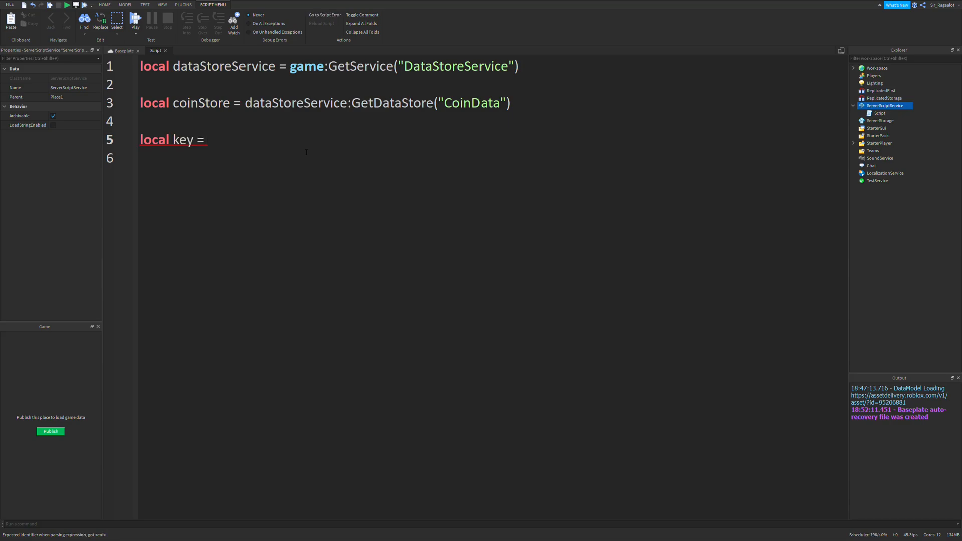
{"action": "type", "text": "\"Player_\""}
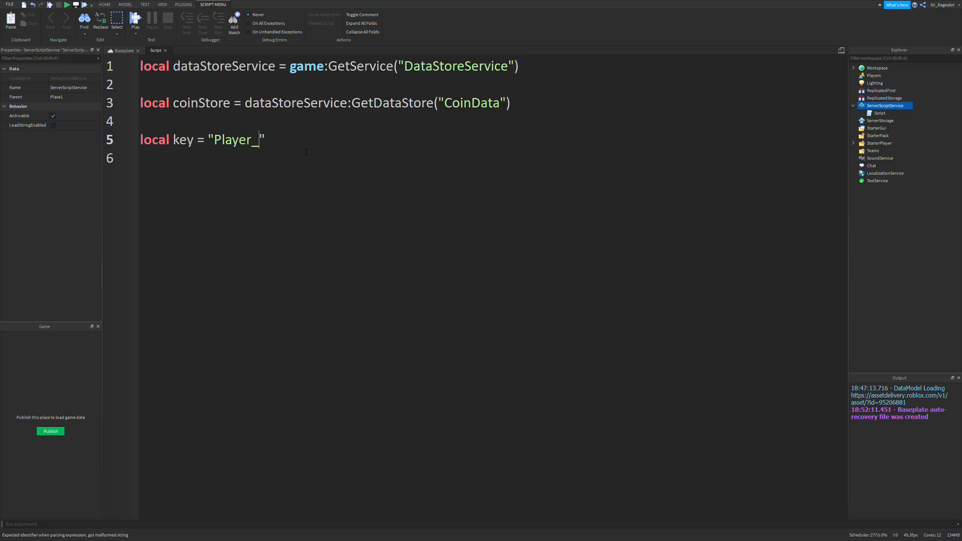
{"action": "type", "text": ".."}
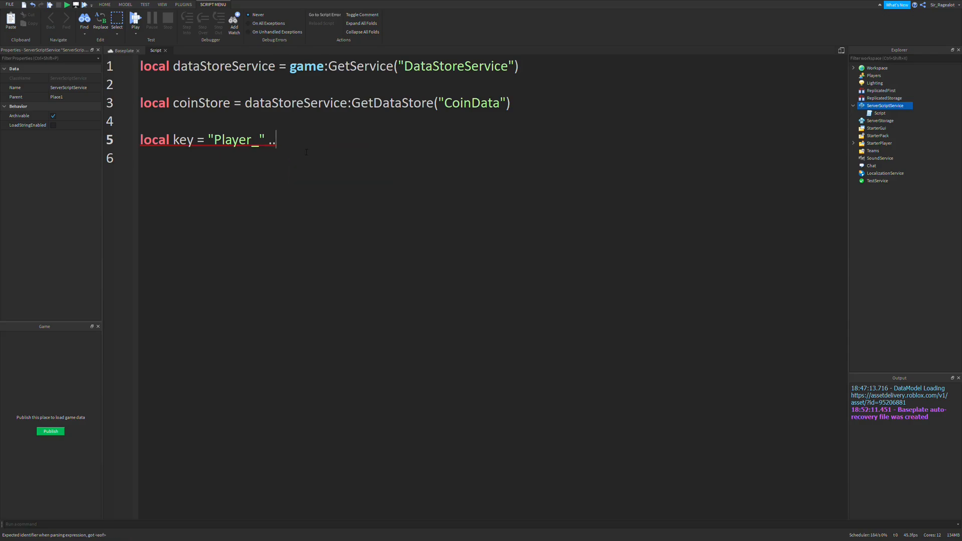
{"action": "key", "text": "Backspace"}
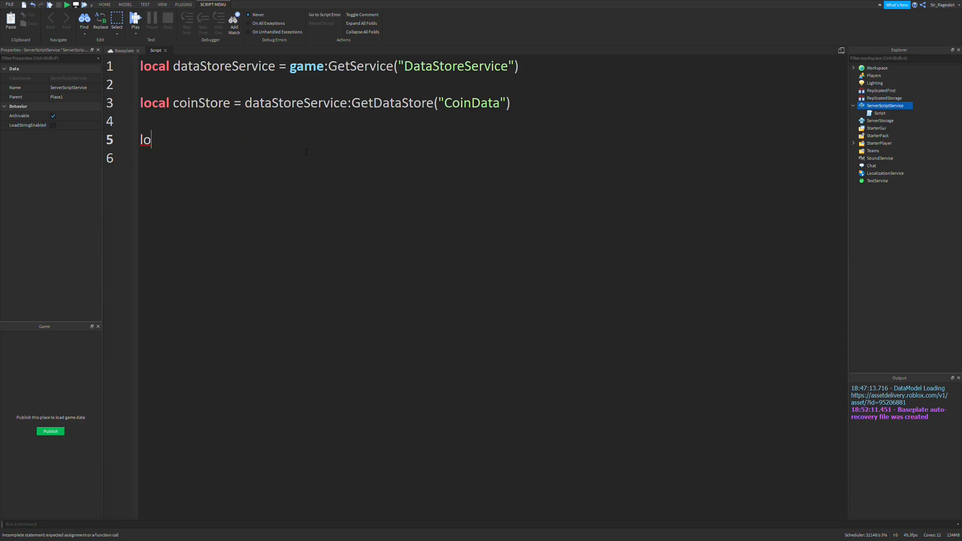
{"action": "key", "text": "Backspace"}
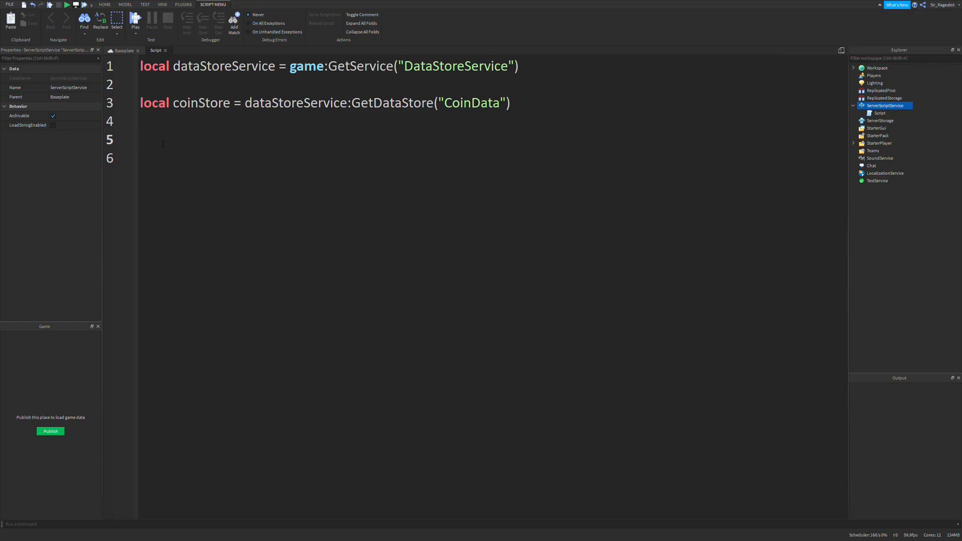
Step: Start publishing the place to Roblox, opening the Basic Info dialog
{"action": "left_click", "coordinate": [141, 139]}
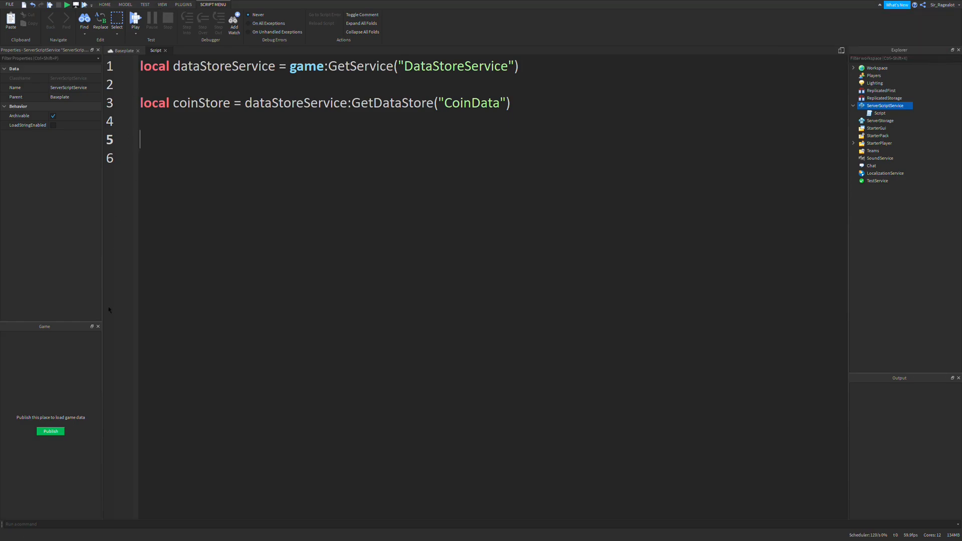
{"action": "left_click", "coordinate": [163, 4]}
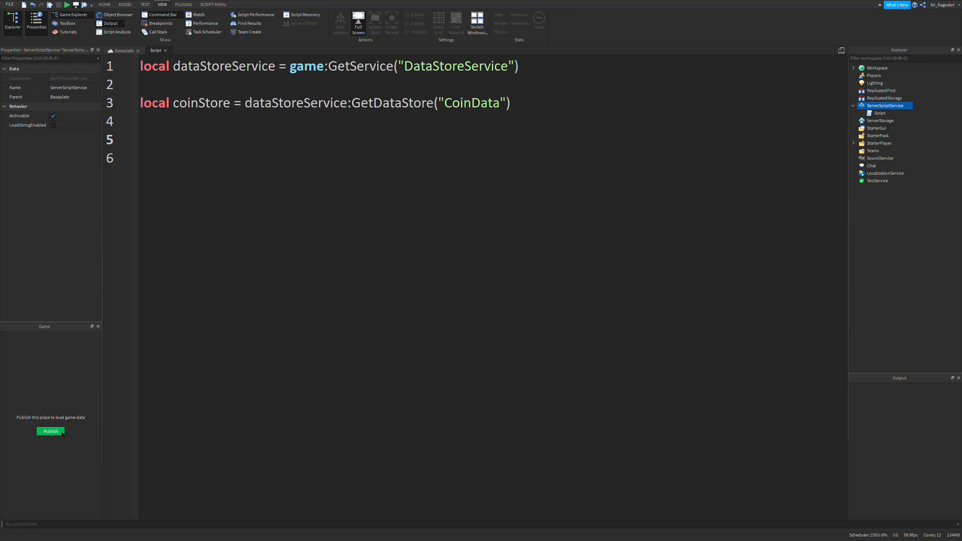
{"action": "left_click", "coordinate": [50, 430]}
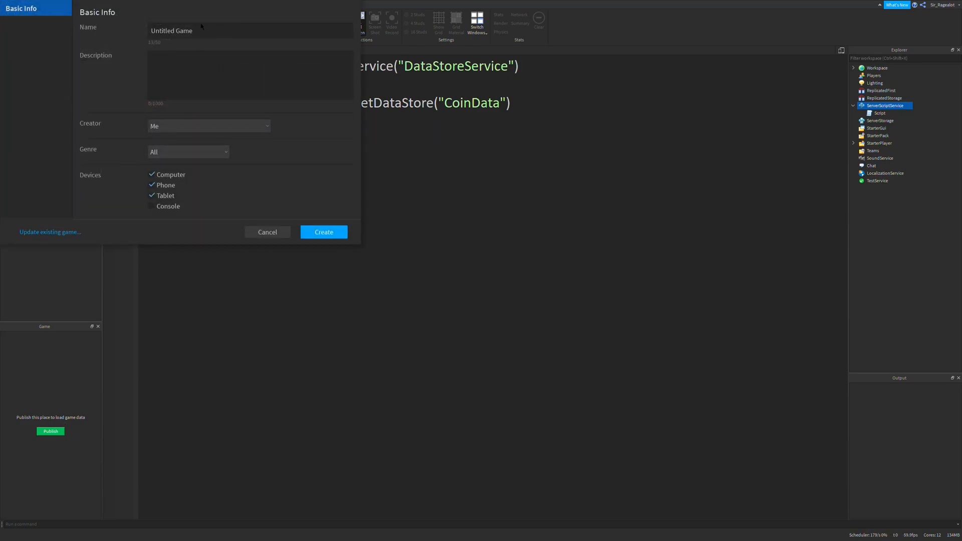
Step: Publish the place as a new game named YT Data Stores and dismiss the success screen
{"action": "type", "text": "Y"}
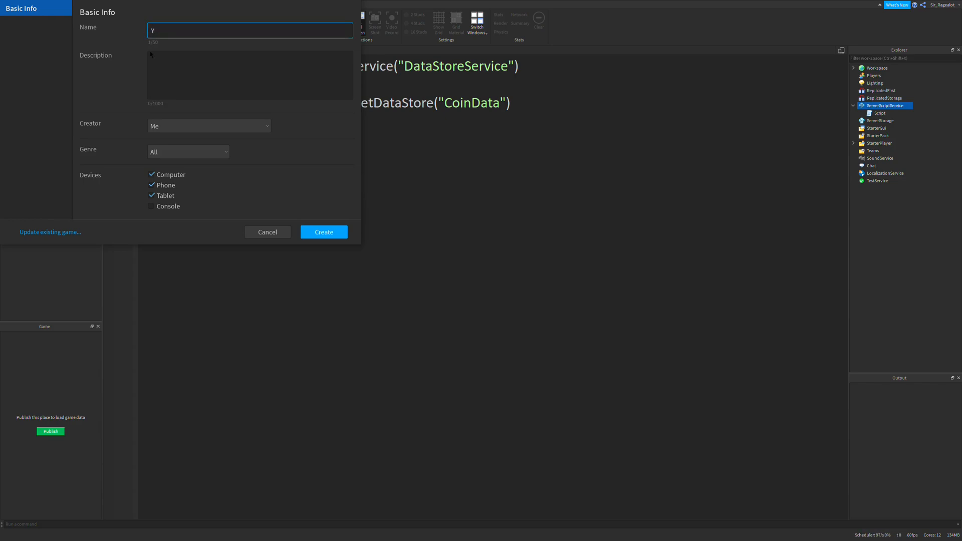
{"action": "type", "text": "T Data Stoers"}
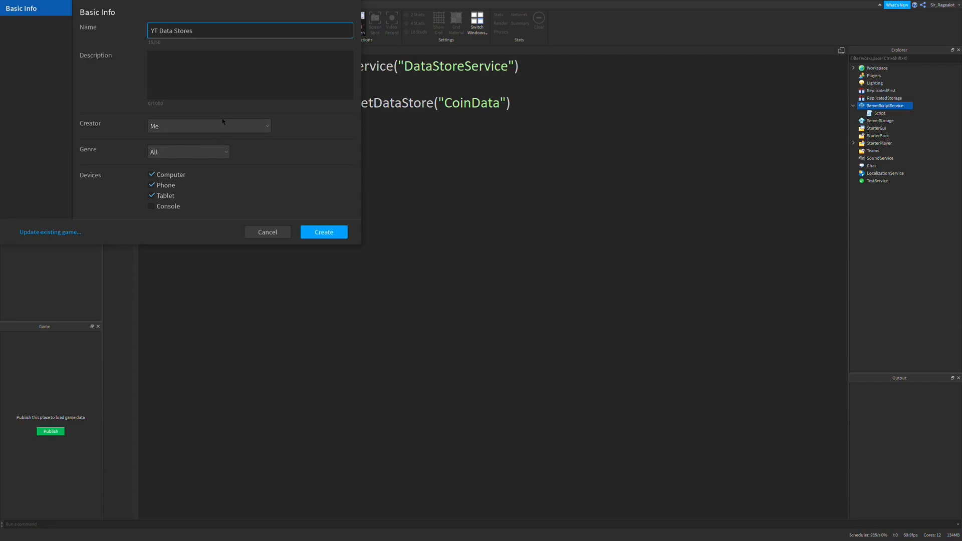
{"action": "mouse_move", "coordinate": [197, 146]}
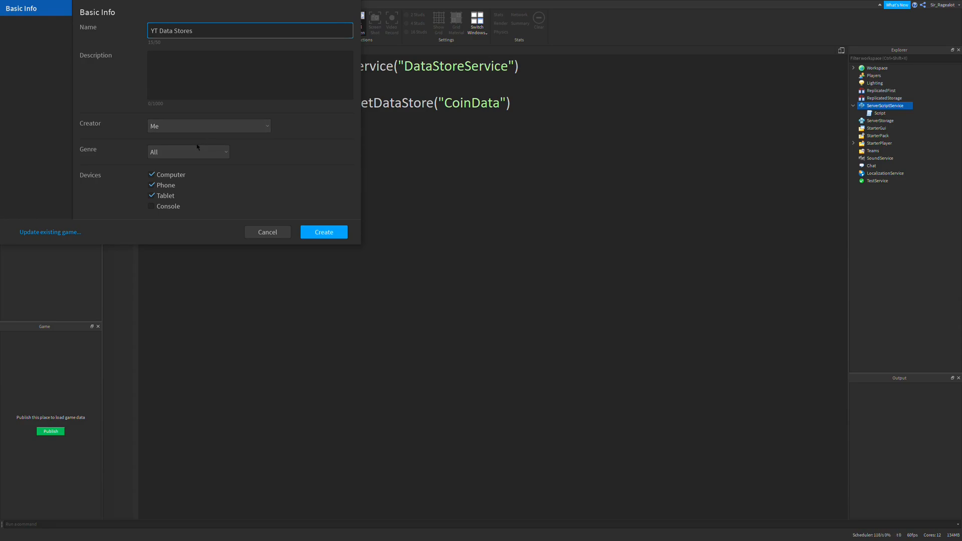
{"action": "left_click", "coordinate": [324, 232]}
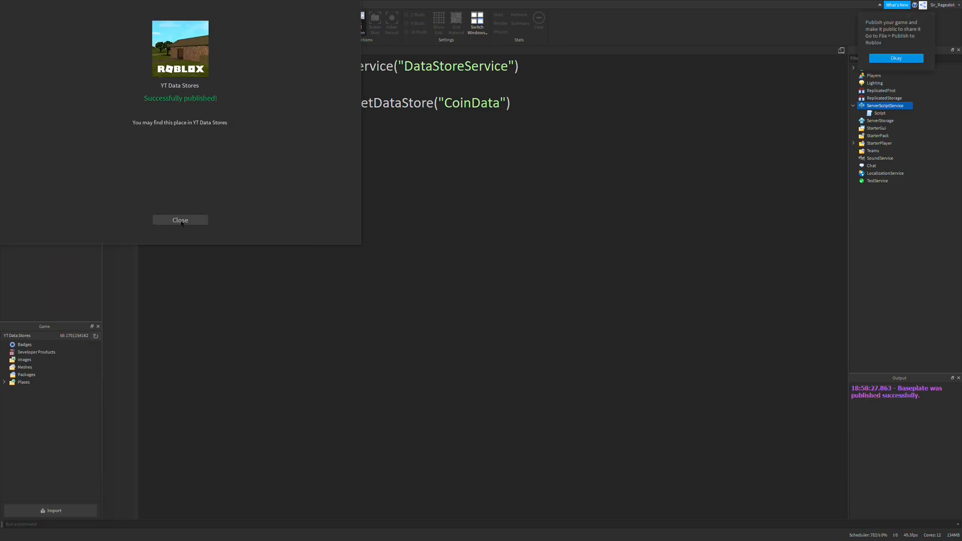
{"action": "left_click", "coordinate": [179, 220]}
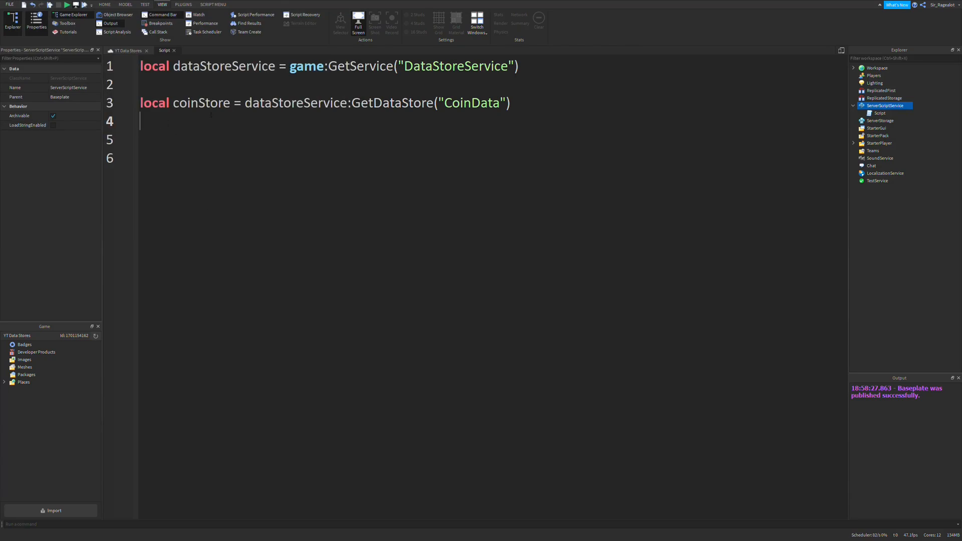
Step: Write coinStore:SetAsync("Random Player", 10) to save 10 under that key
{"action": "type", "text": "coint"}
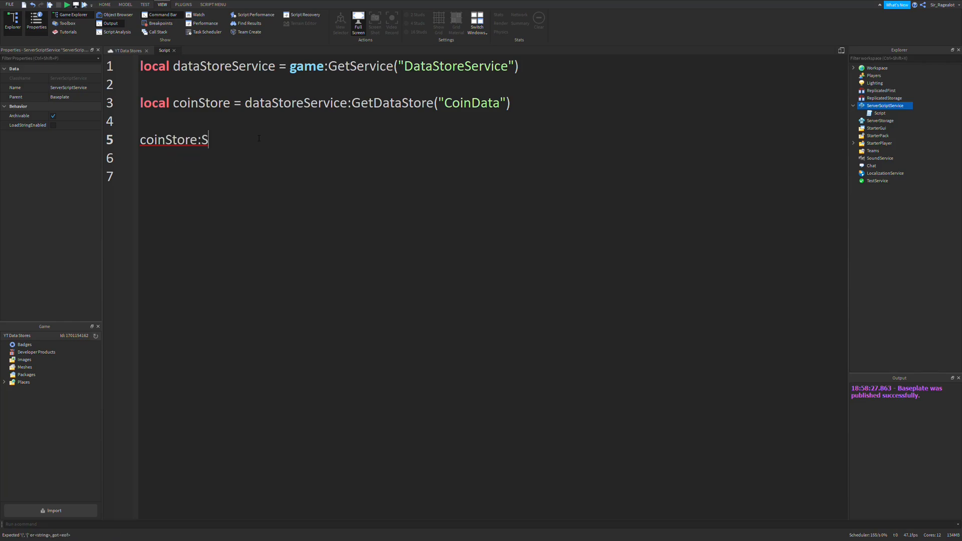
{"action": "type", "text": "etAsync()"}
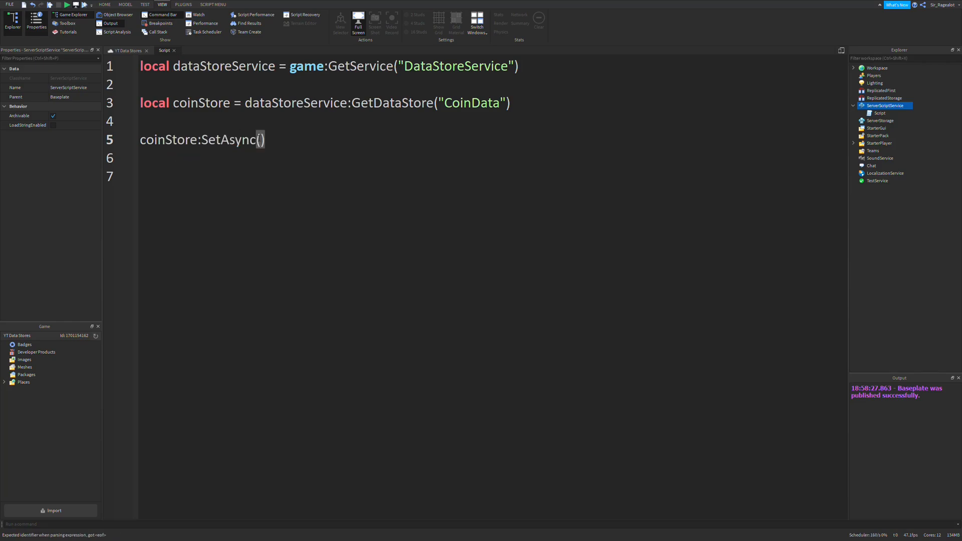
{"action": "type", "text": "\"Ran\""}
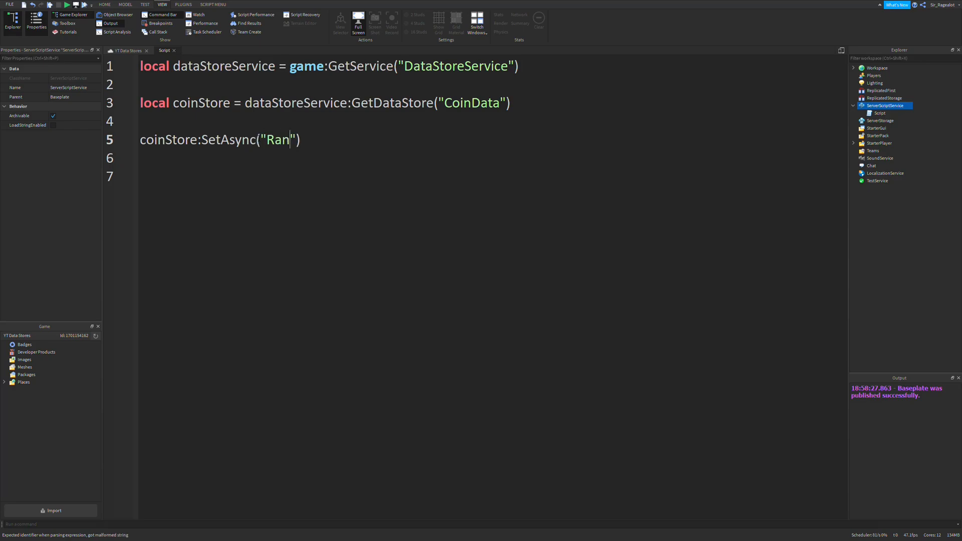
{"action": "type", "text": "dom Player"}
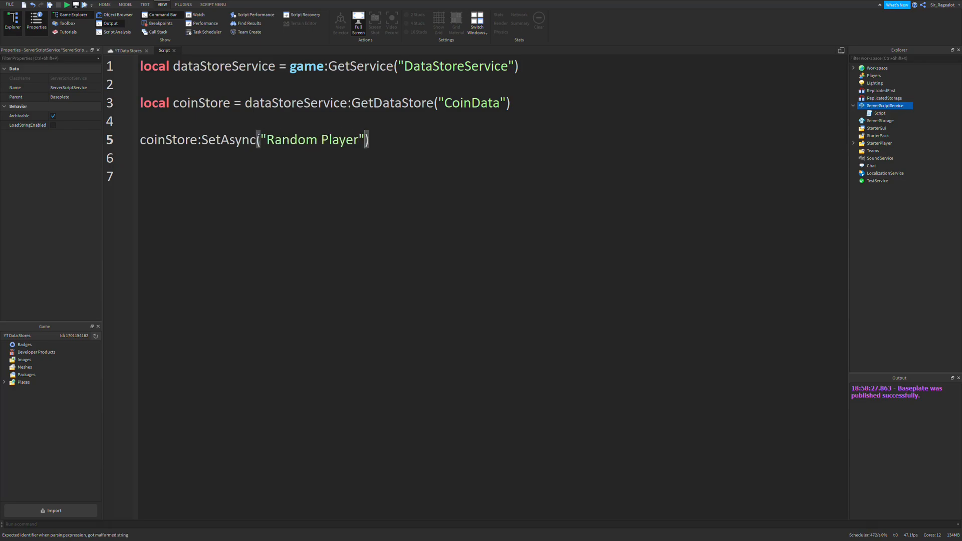
{"action": "type", "text": ", 10"}
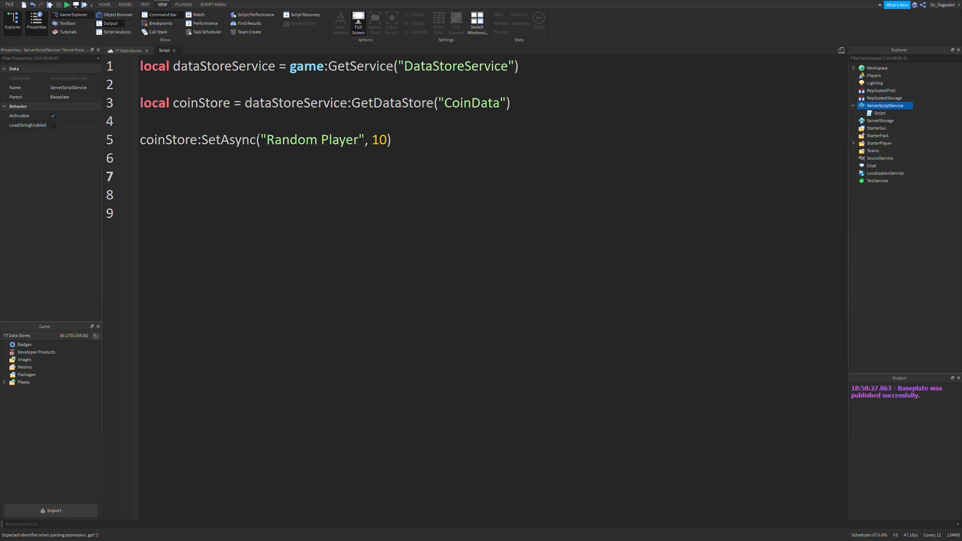
Step: Write print(coinStore:GetAsync("Random Player")) to print the stored value back
{"action": "type", "text": "print(co"}
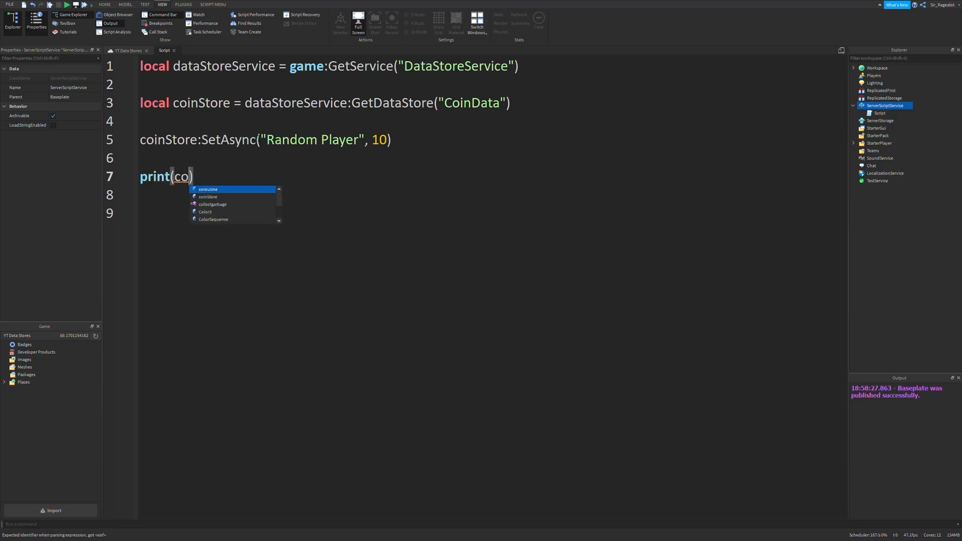
{"action": "type", "text": "inSTore("}
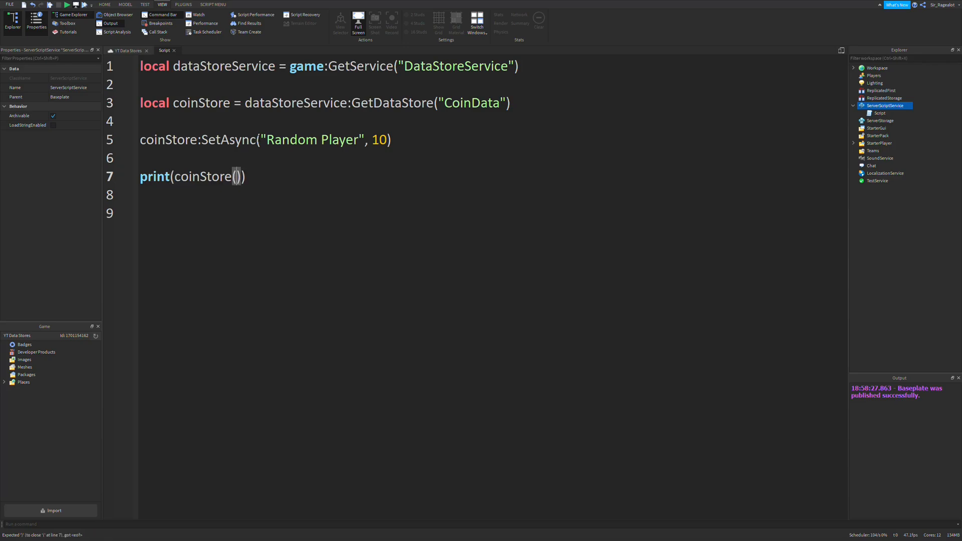
{"action": "type", "text": ":Get"}
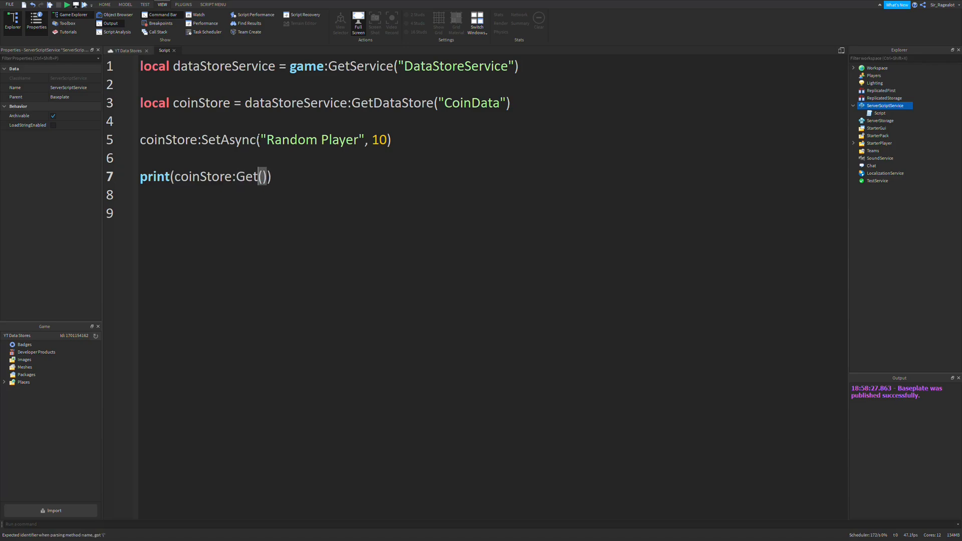
{"action": "type", "text": "Async"}
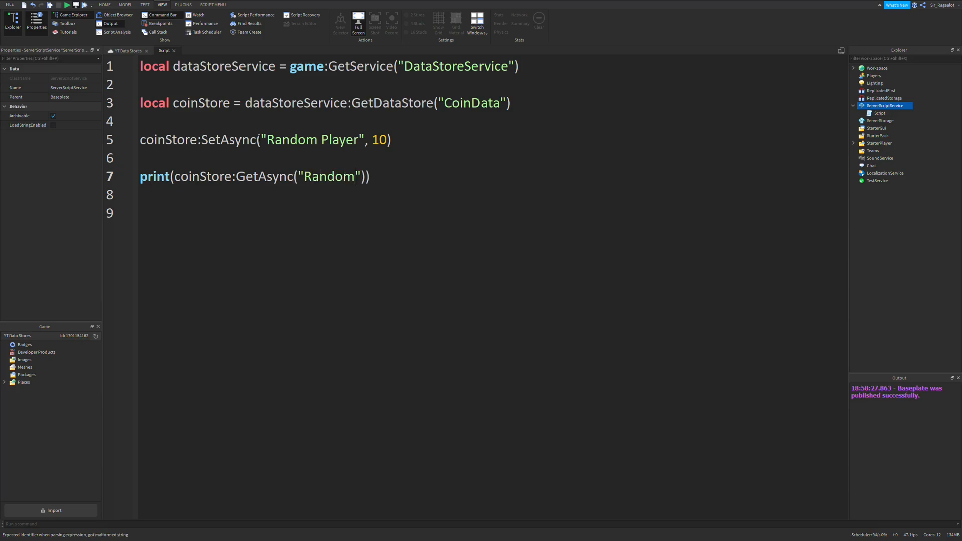
{"action": "type", "text": "Player"}
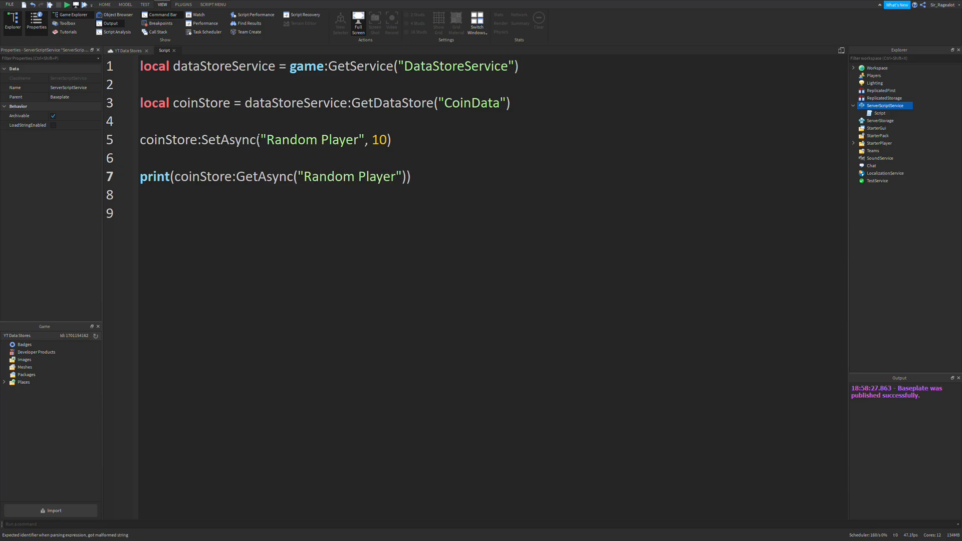
{"action": "double_click", "coordinate": [299, 140]}
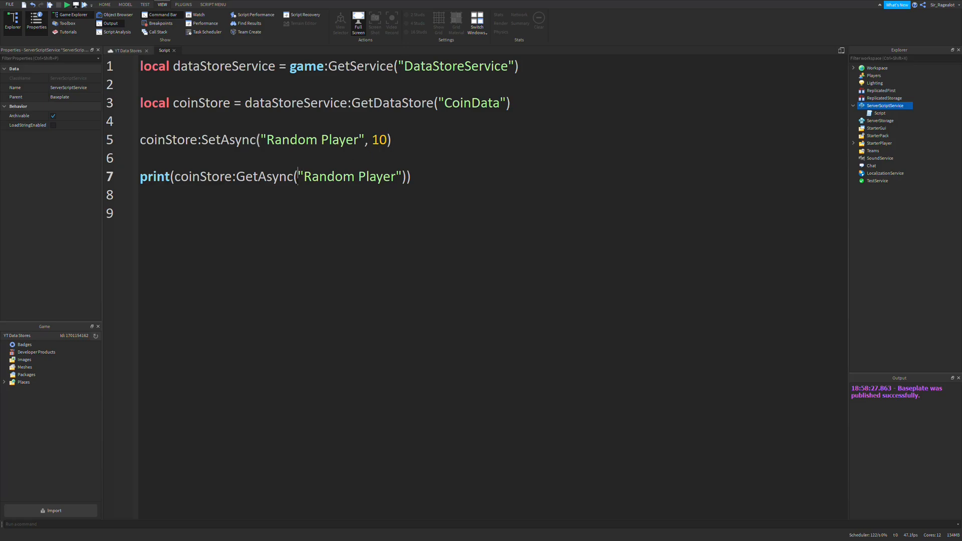
{"action": "double_click", "coordinate": [349, 176]}
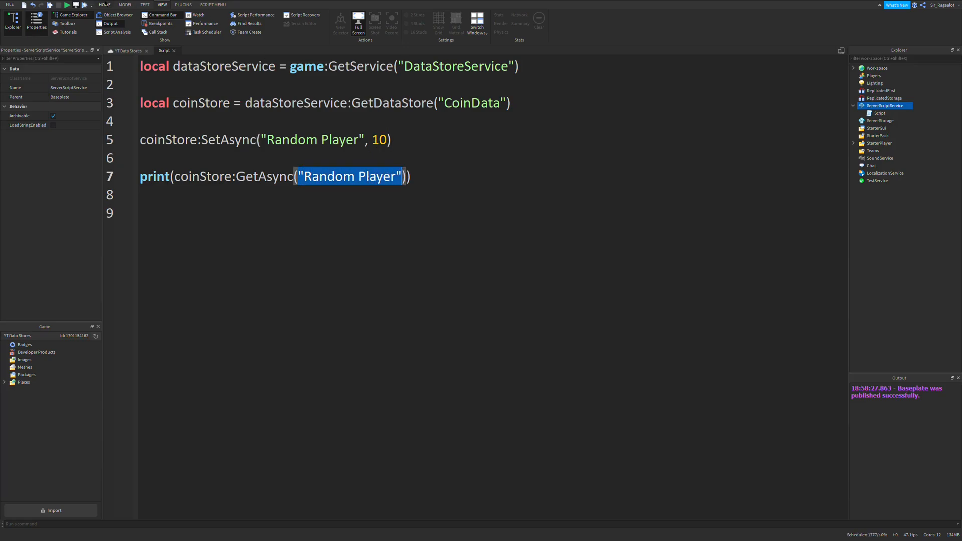
{"action": "left_click", "coordinate": [67, 4]}
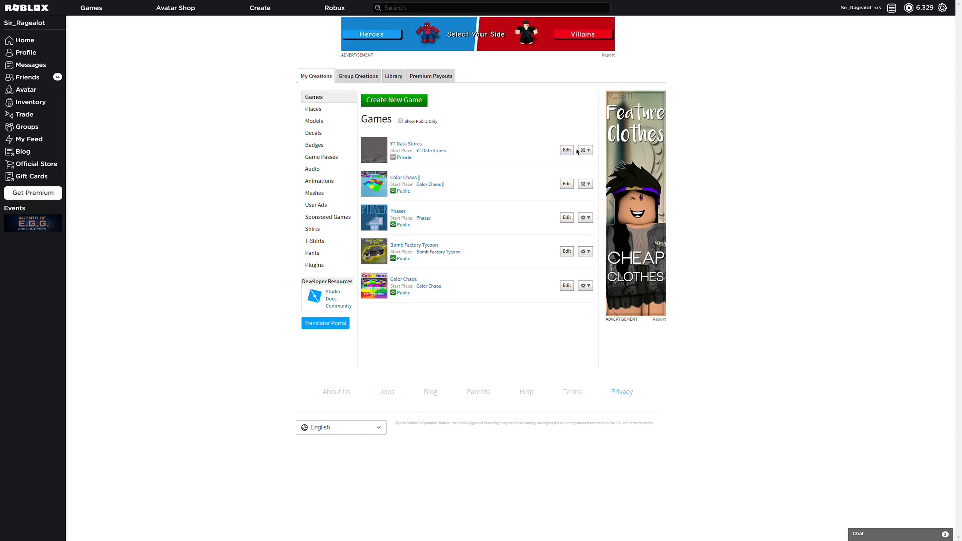
Step: Configure the YT Data Stores game with Enable Studio Access to API Services ticked and save
{"action": "left_click", "coordinate": [582, 150]}
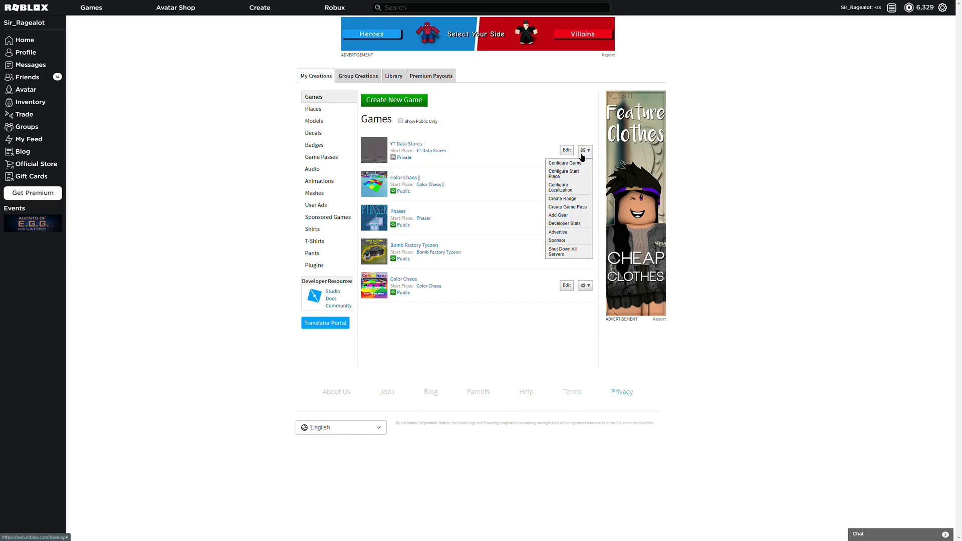
{"action": "left_click", "coordinate": [585, 149]}
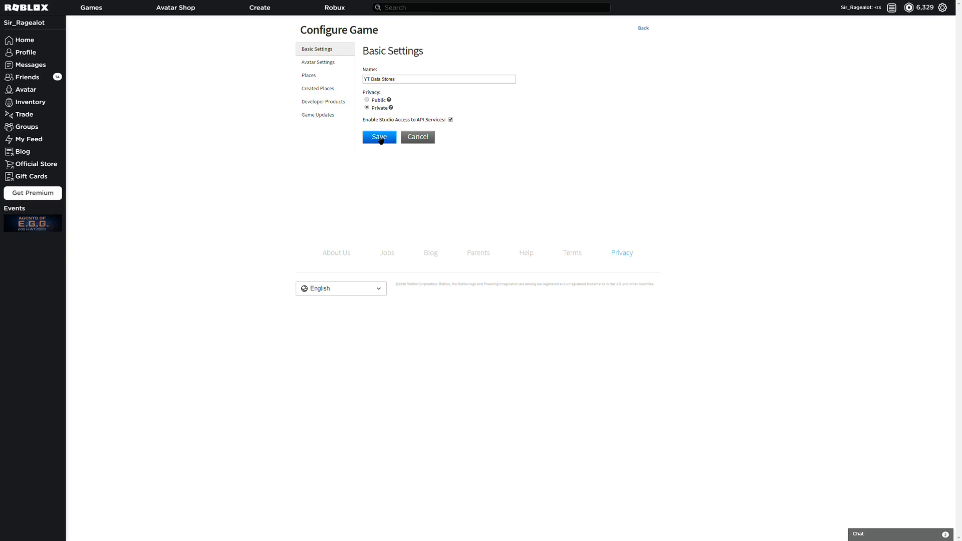
{"action": "left_click", "coordinate": [379, 136]}
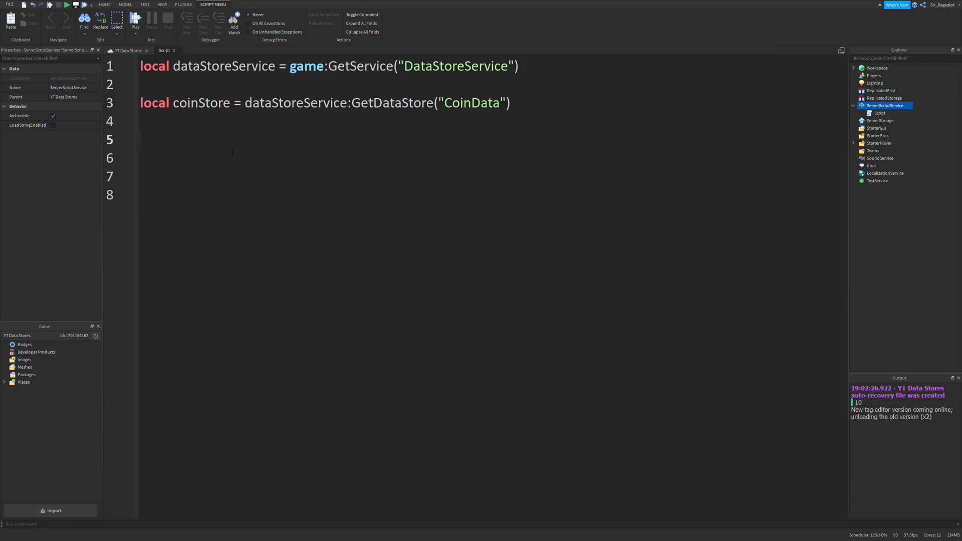
Step: Write coinStore:SetAsync("Random Player", 50) to save 50 coins under that key
{"action": "type", "text": "coinSt"}
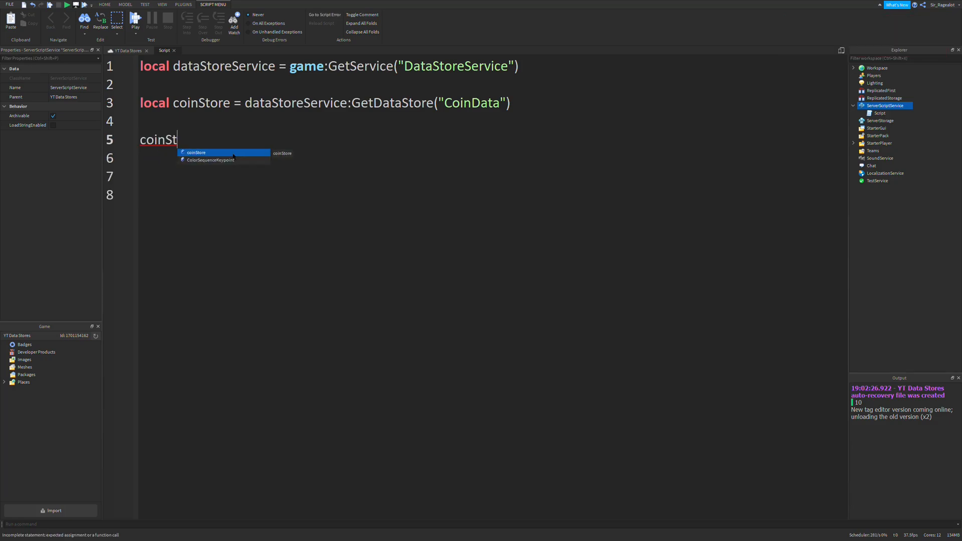
{"action": "type", "text": "ore:SEt"}
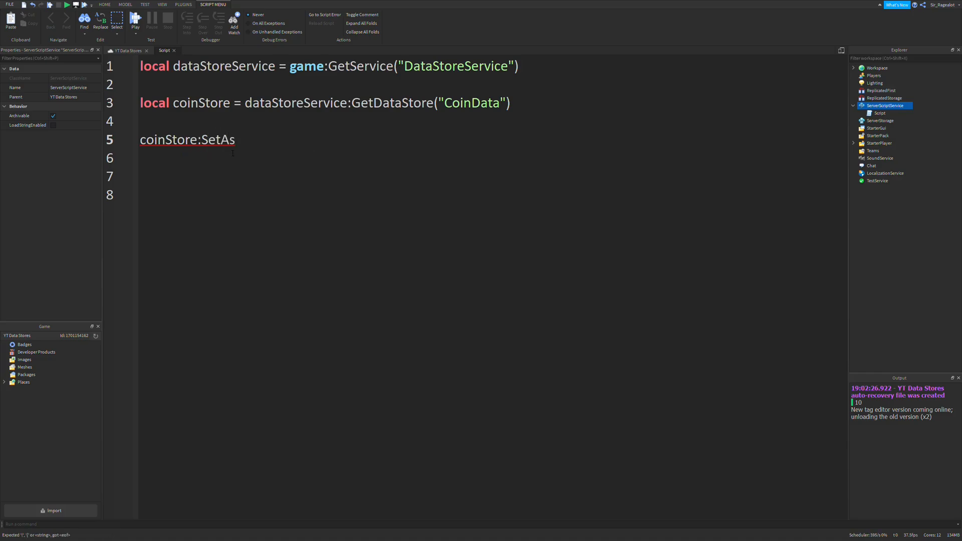
{"action": "type", "text": "ync()"}
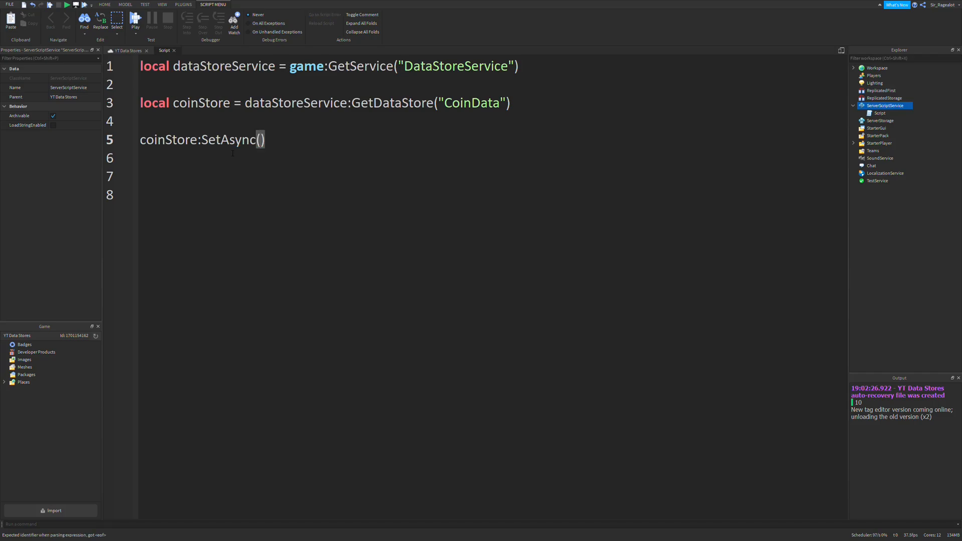
{"action": "type", "text": "\""}
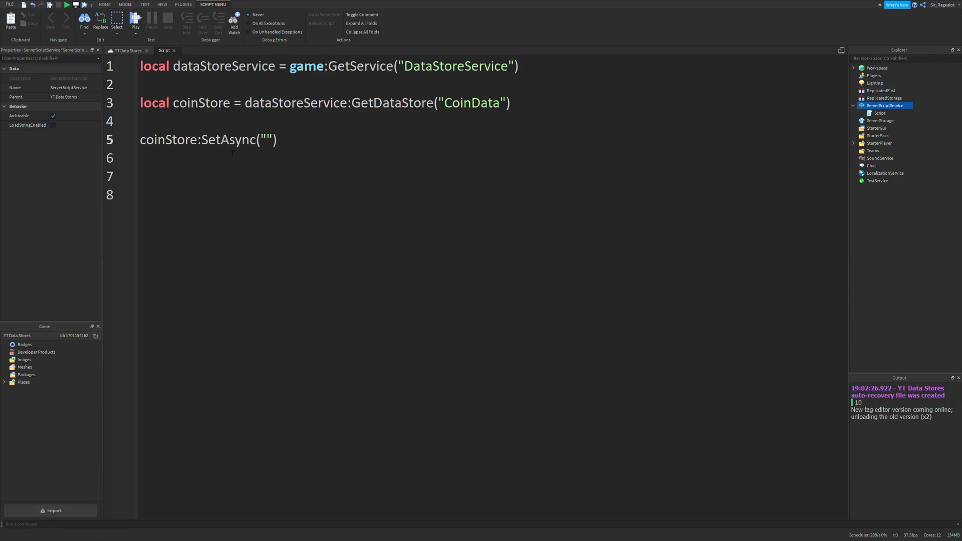
{"action": "type", "text": "Random"}
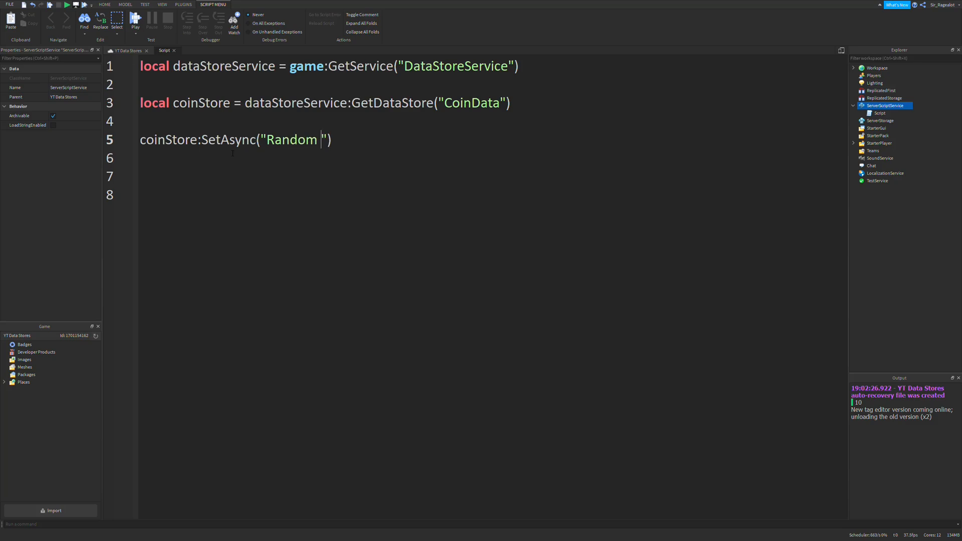
{"action": "type", "text": "Player"}
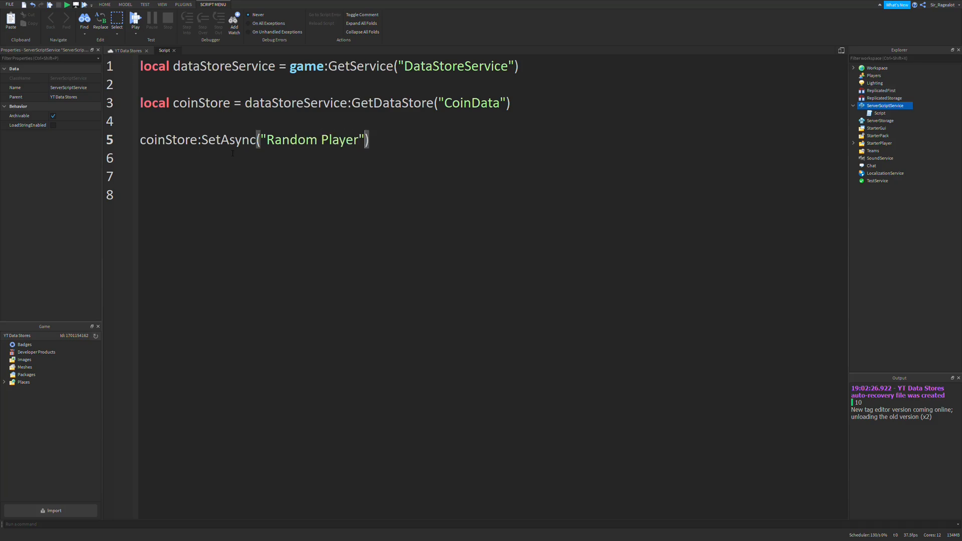
{"action": "type", "text": "\", \""}
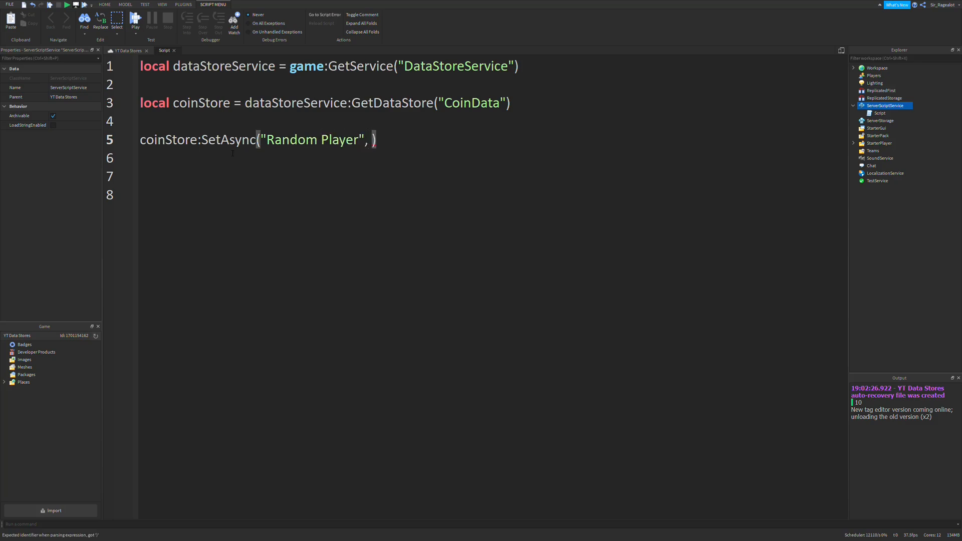
{"action": "type", "text": "50"}
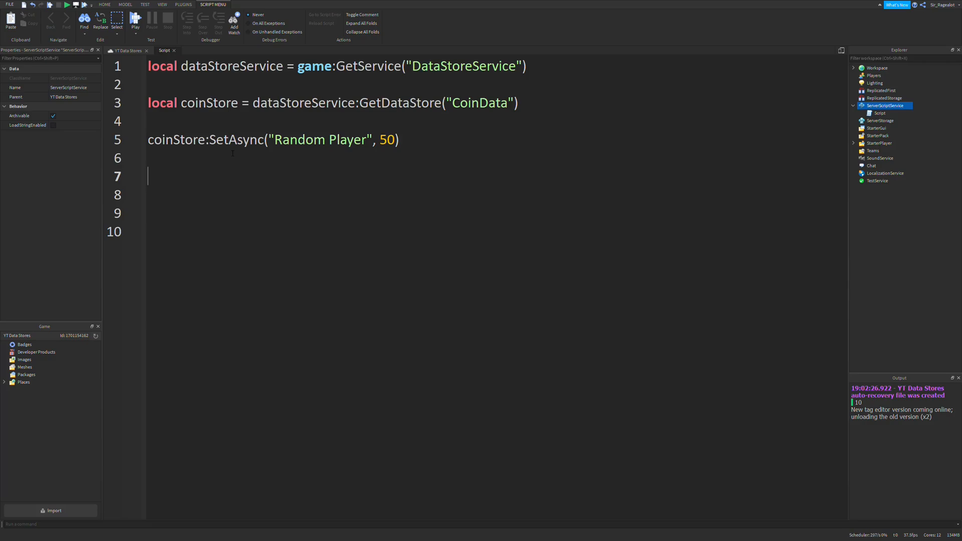
{"action": "type", "text": "c"}
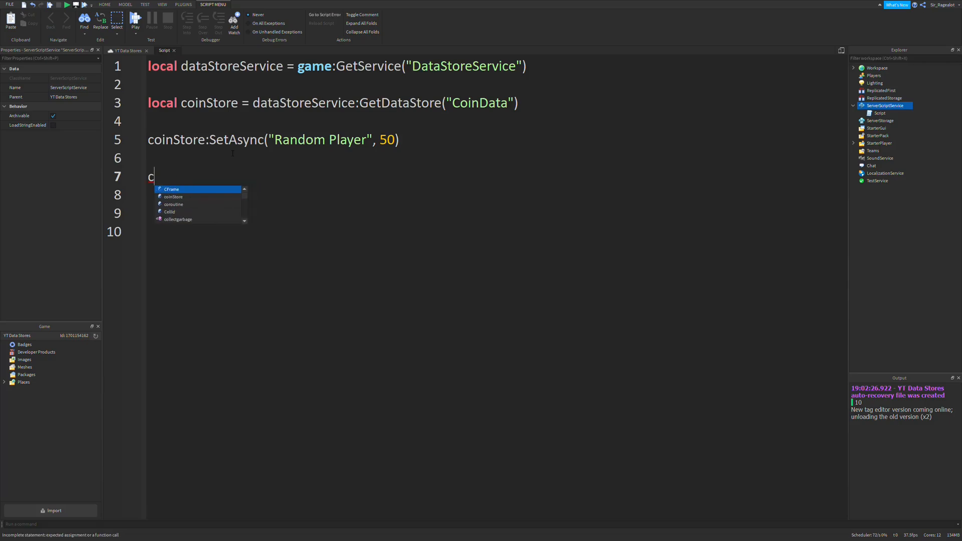
Step: Write local randomData = coinStore:GetAsync("Random Player") and begin printing randomData
{"action": "type", "text": "oinStoer"}
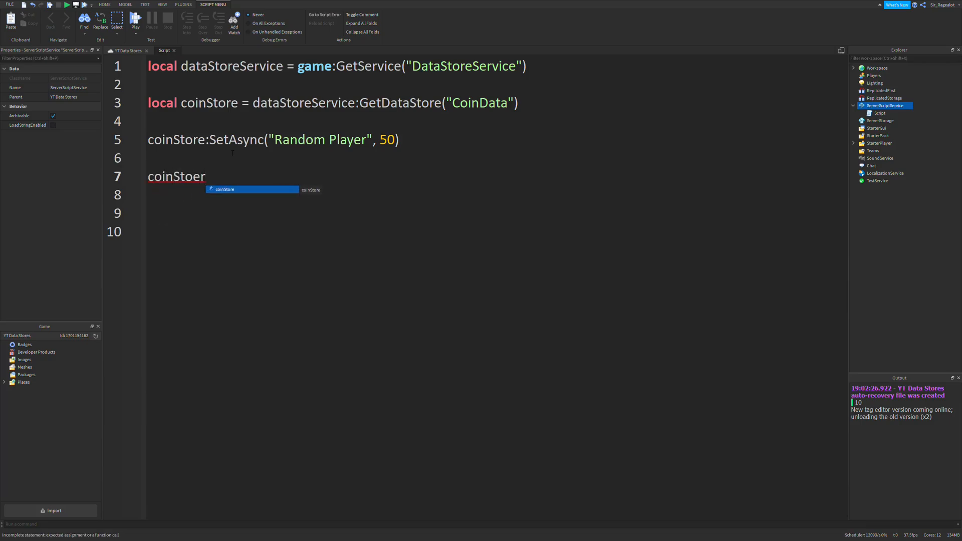
{"action": "type", "text": "local random"}
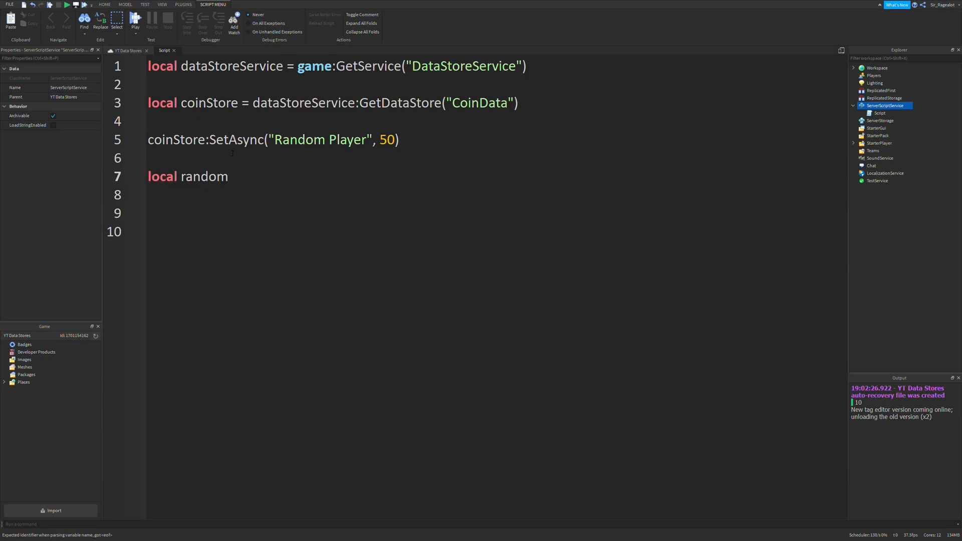
{"action": "type", "text": "Data ="}
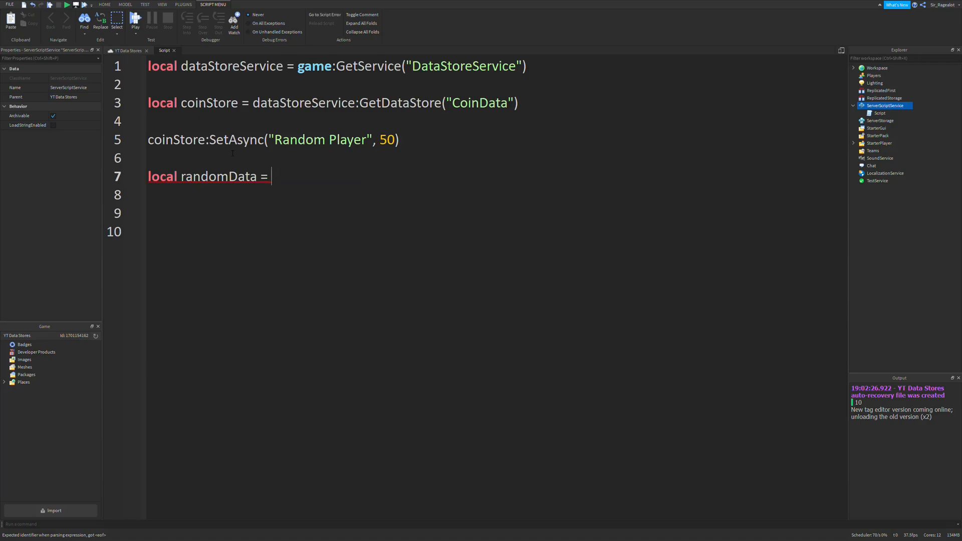
{"action": "type", "text": "coinST"}
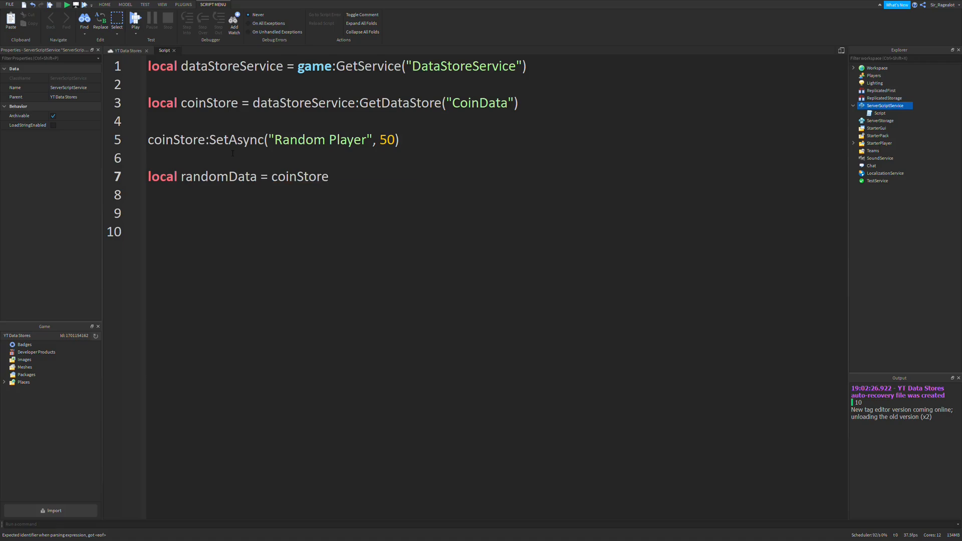
{"action": "type", "text": ":G"}
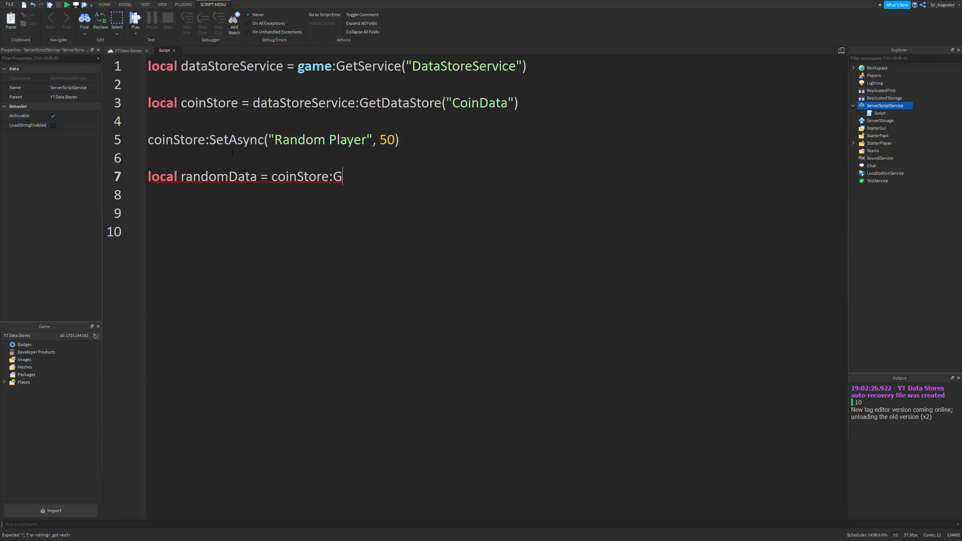
{"action": "type", "text": "etAsync"}
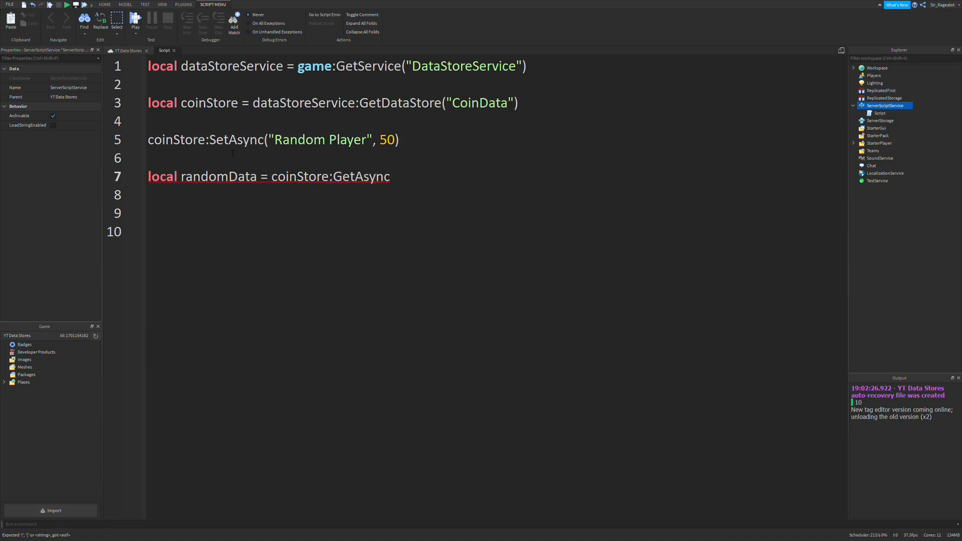
{"action": "type", "text": "()"}
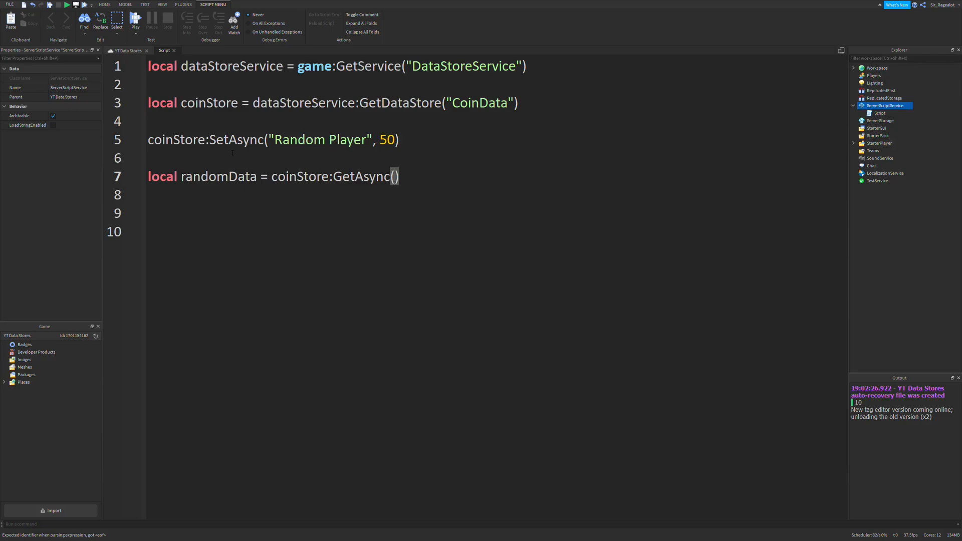
{"action": "type", "text": "\"Rand\""}
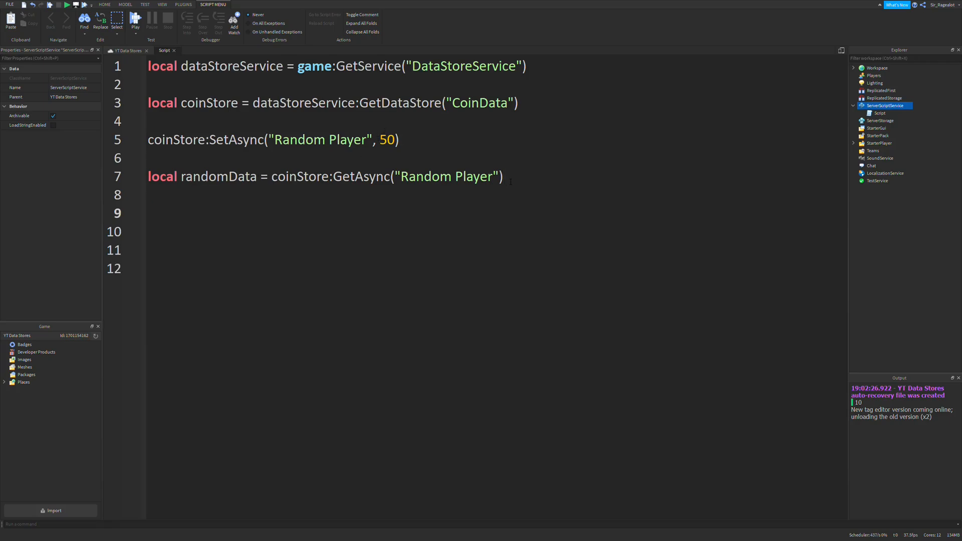
{"action": "type", "text": "print(randomData"}
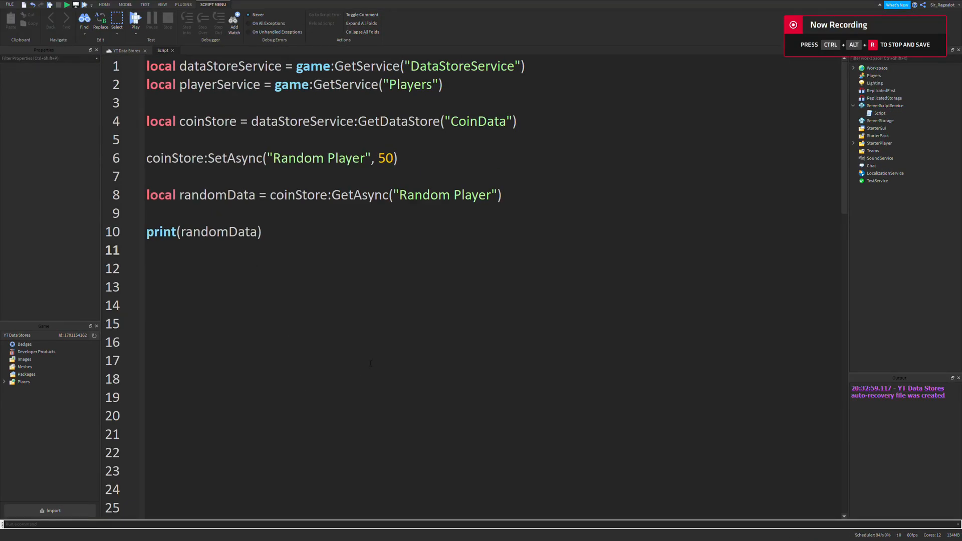
{"action": "mouse_move", "coordinate": [429, 337]}
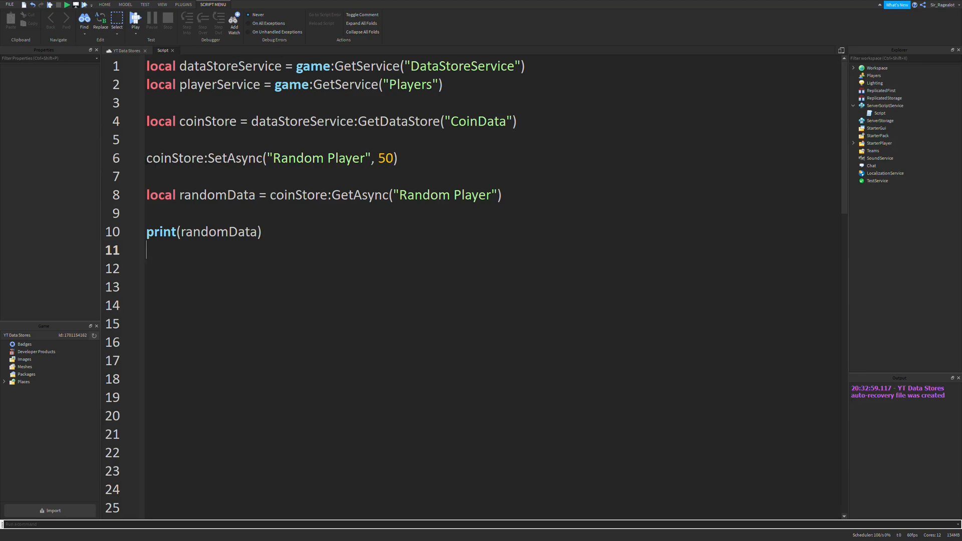
Step: Start a new line above the SetAsync call to make room for the pcall wrapper
{"action": "left_click_drag", "start_coordinate": [147, 157], "coordinate": [262, 231]}
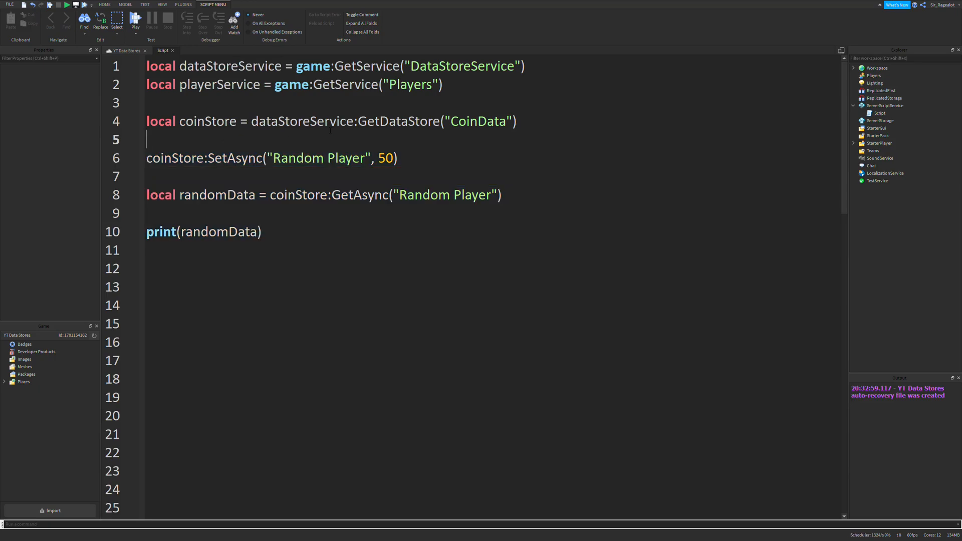
Step: Wrap the SetAsync save call in pcall(function() … end) with SetAsync indented inside
{"action": "type", "text": "pcall(function("}
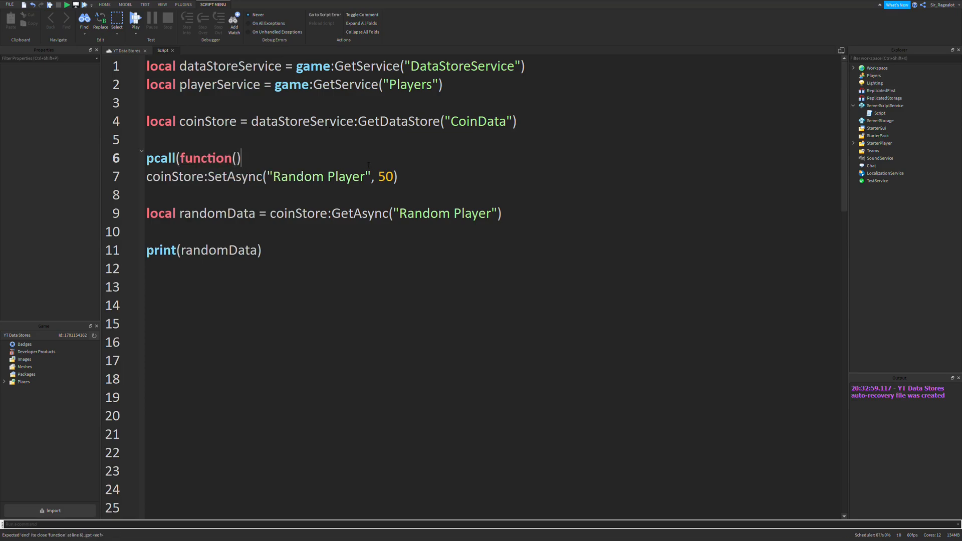
{"action": "type", "text": "e"}
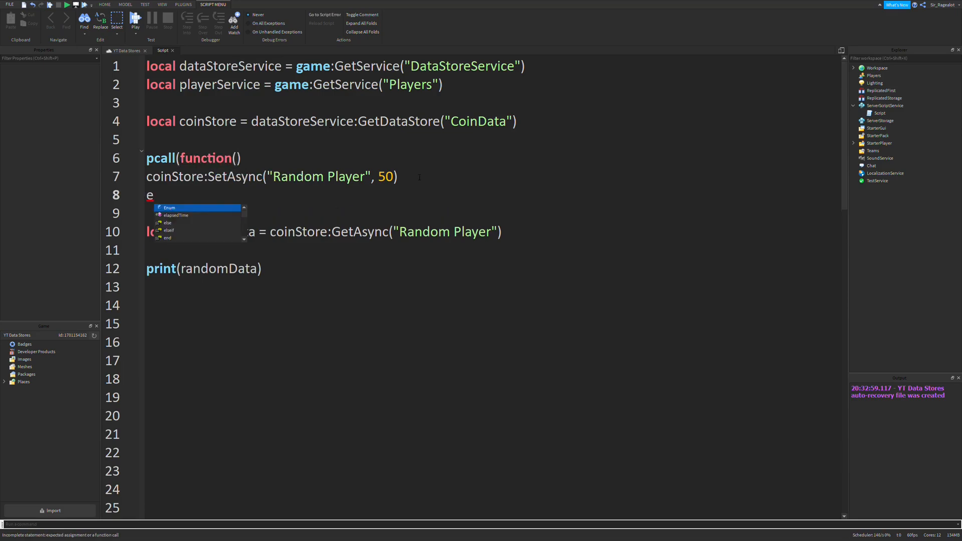
{"action": "type", "text": "nd"}
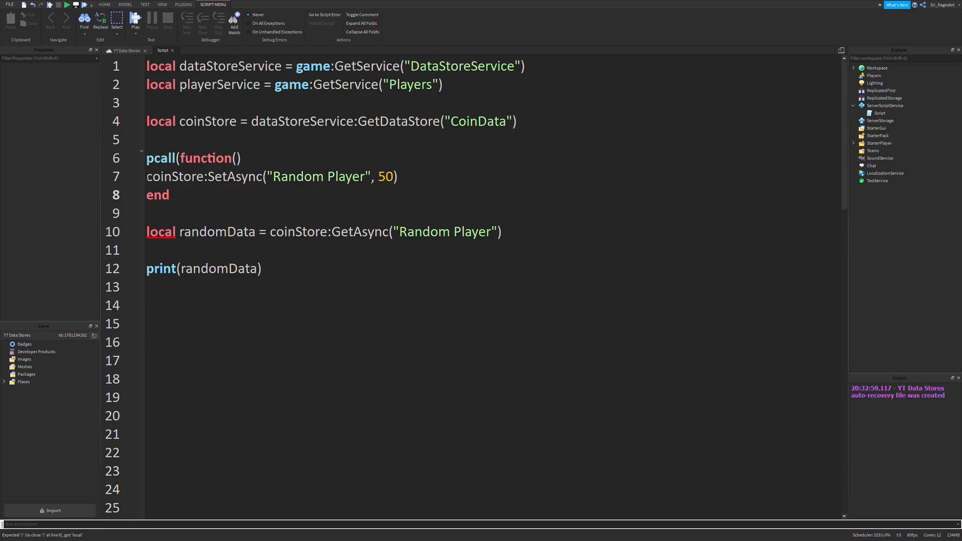
{"action": "key", "text": "Tab"}
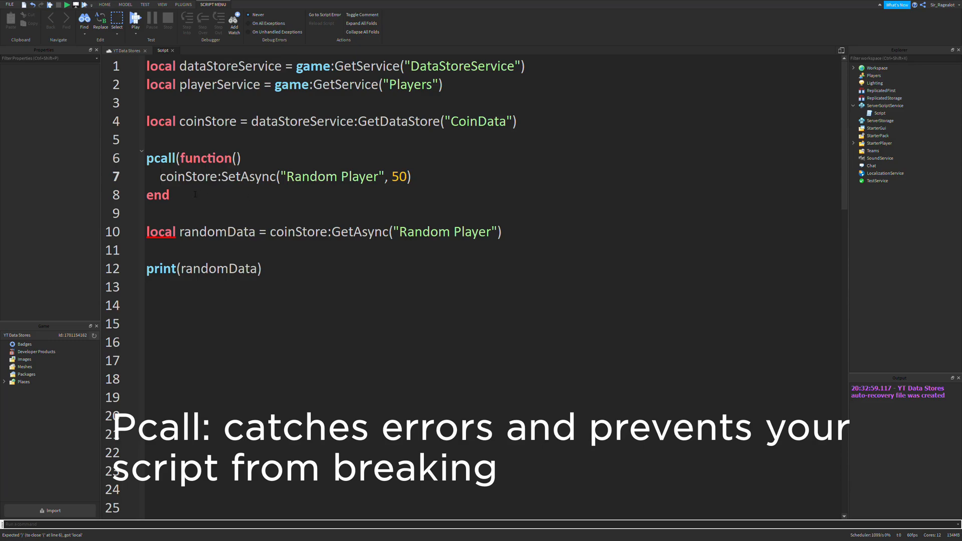
{"action": "type", "text": ")"}
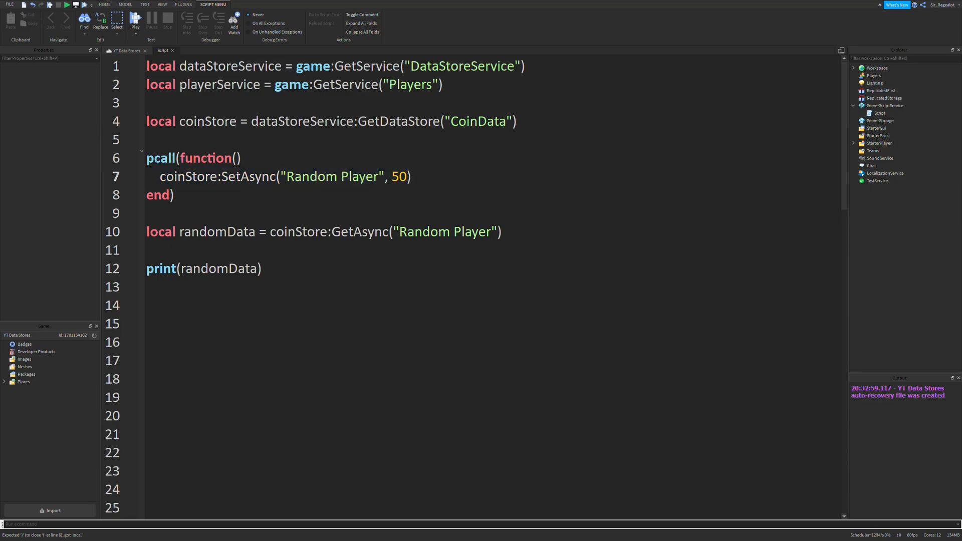
{"action": "double_click", "coordinate": [248, 177]}
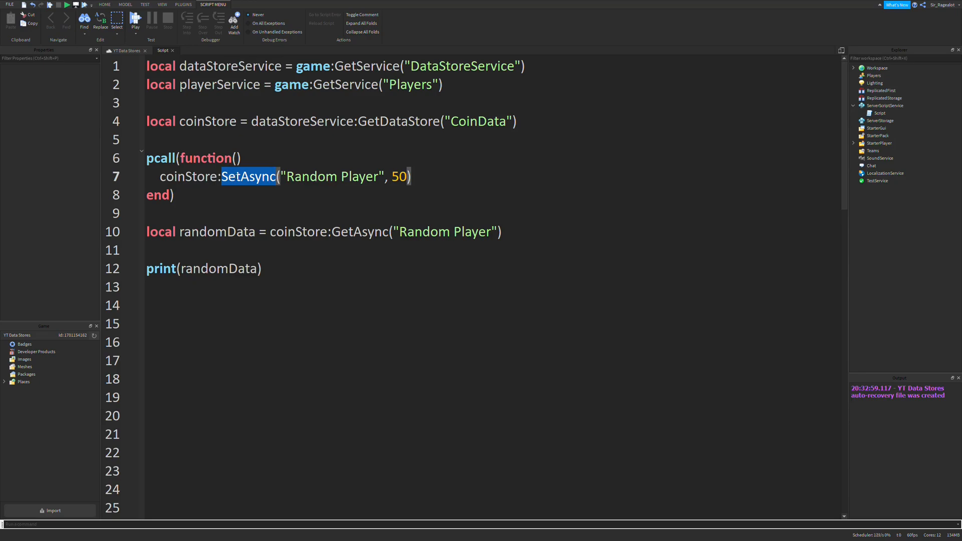
{"action": "left_click", "coordinate": [269, 231]}
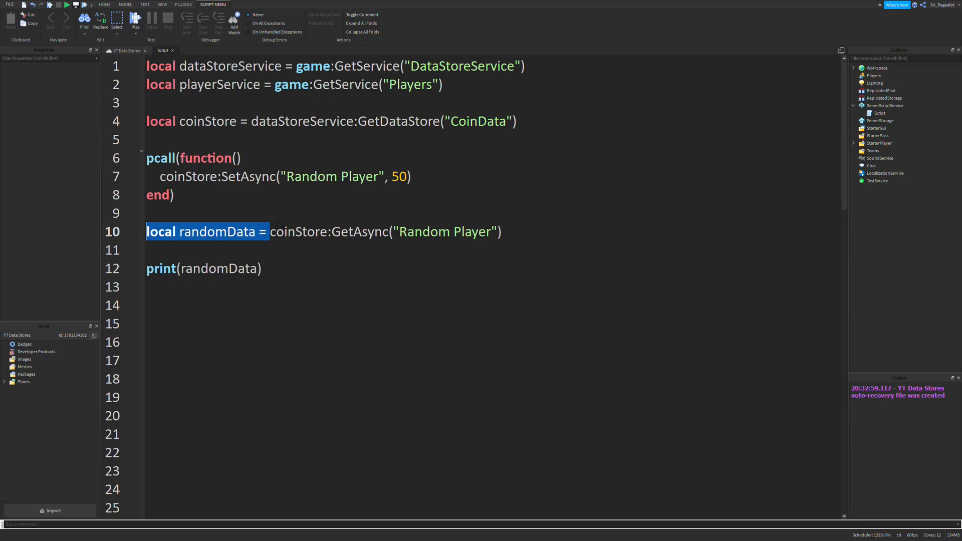
Step: Wrap the GetAsync assignment in its own pcall(function() … end) and declare local randomData above it
{"action": "type", "text": "pcall"}
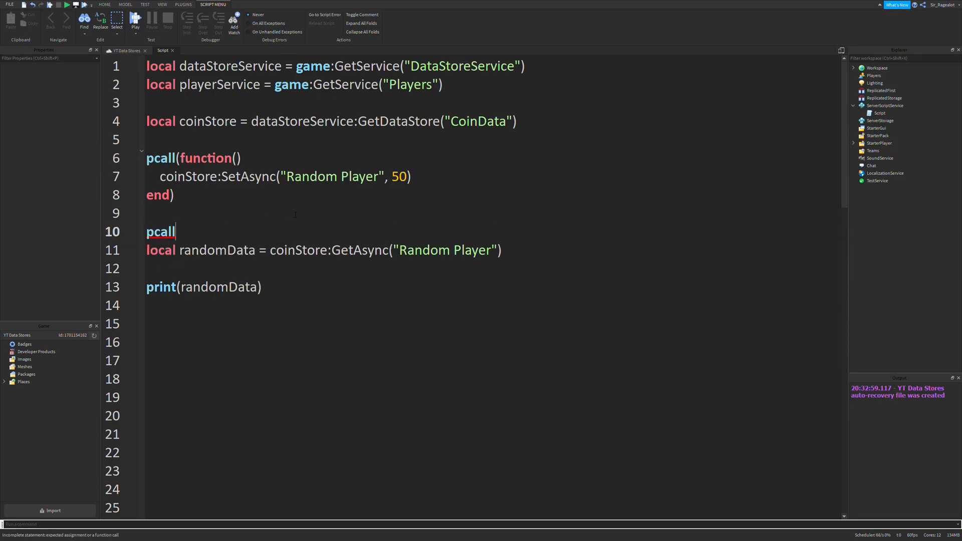
{"action": "type", "text": "(function()"}
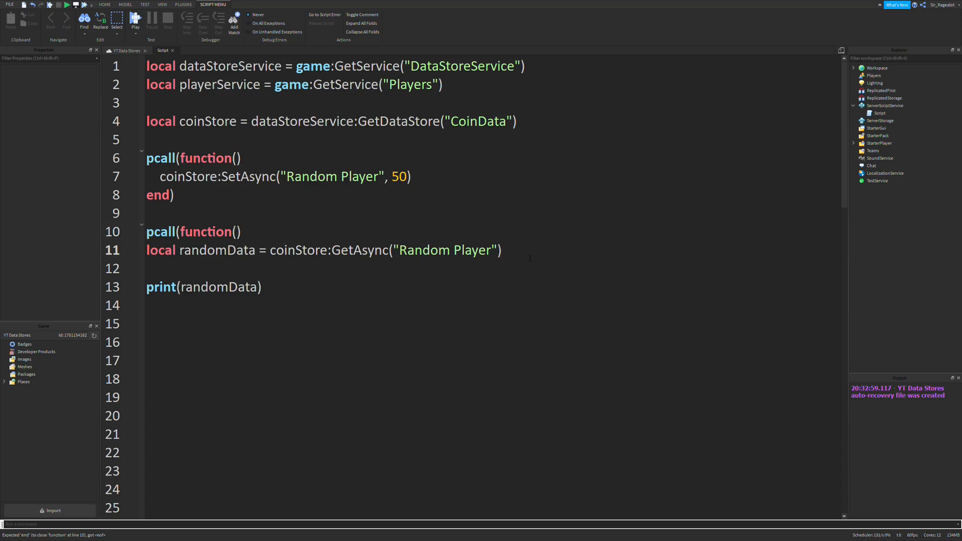
{"action": "type", "text": "end)"}
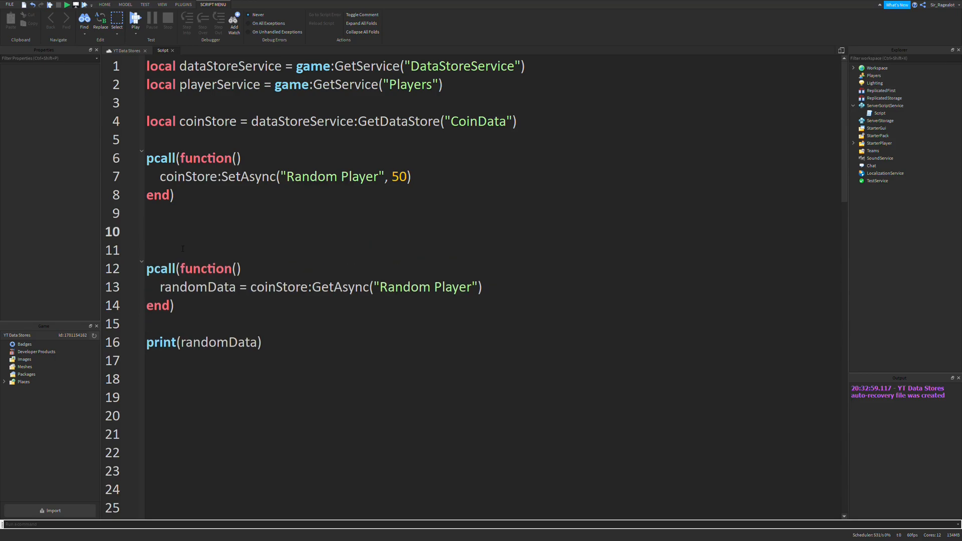
{"action": "type", "text": "local randomData"}
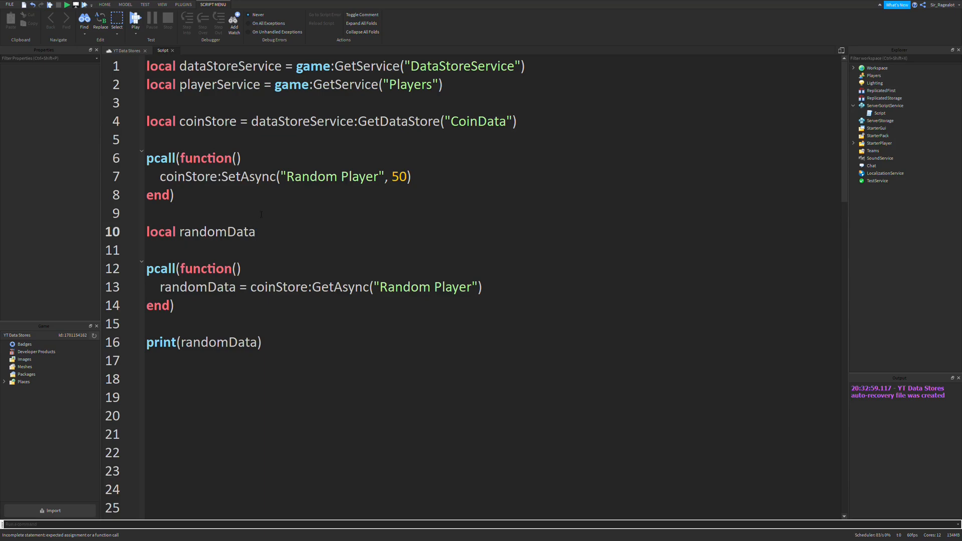
{"action": "double_click", "coordinate": [197, 286]}
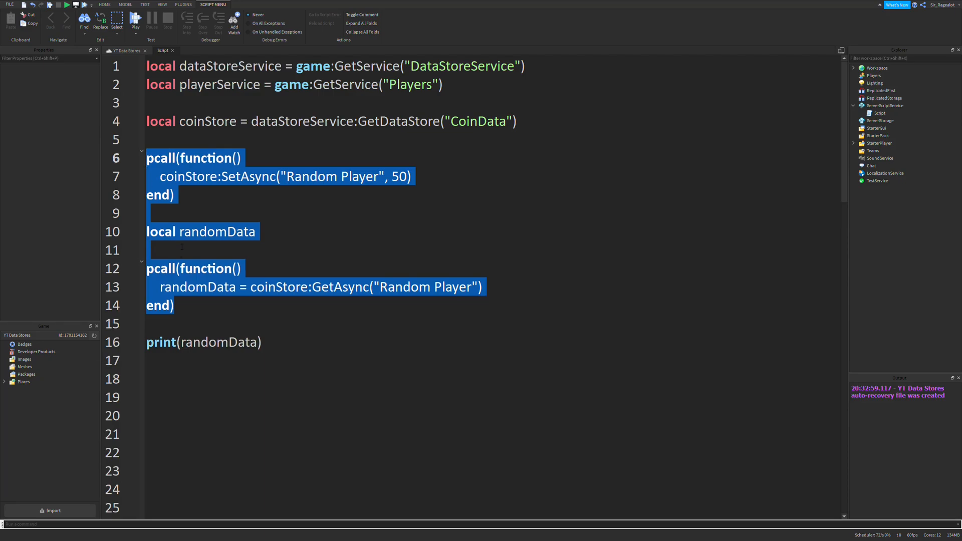
{"action": "left_click", "coordinate": [314, 274]}
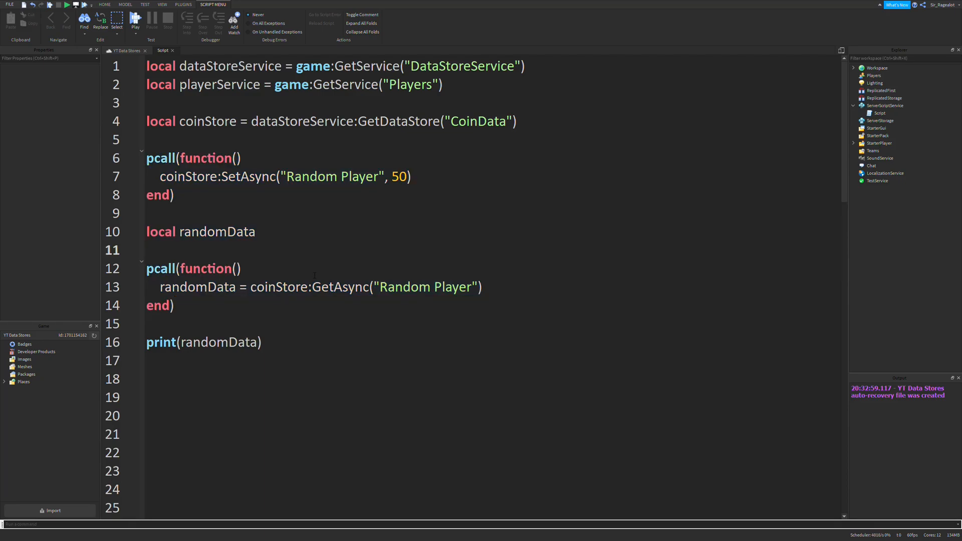
{"action": "left_click", "coordinate": [147, 250]}
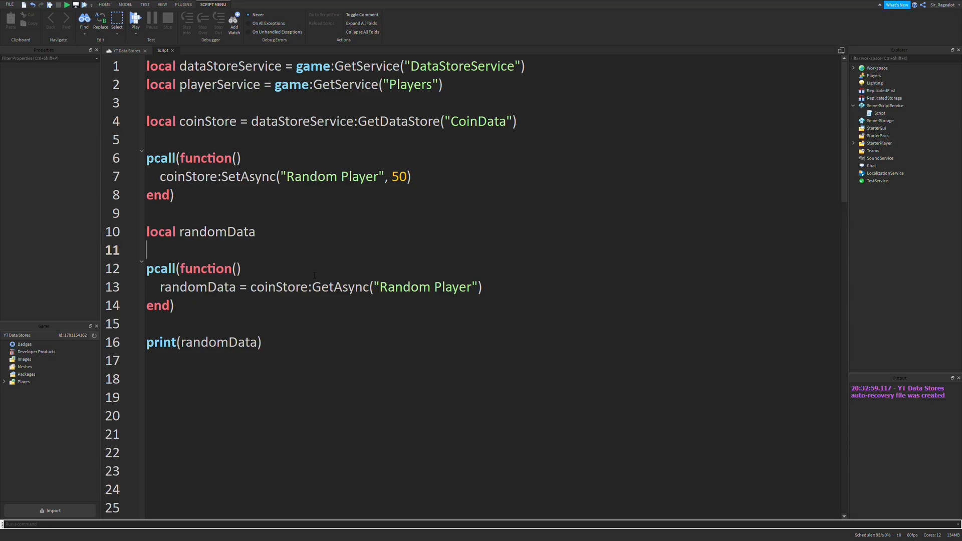